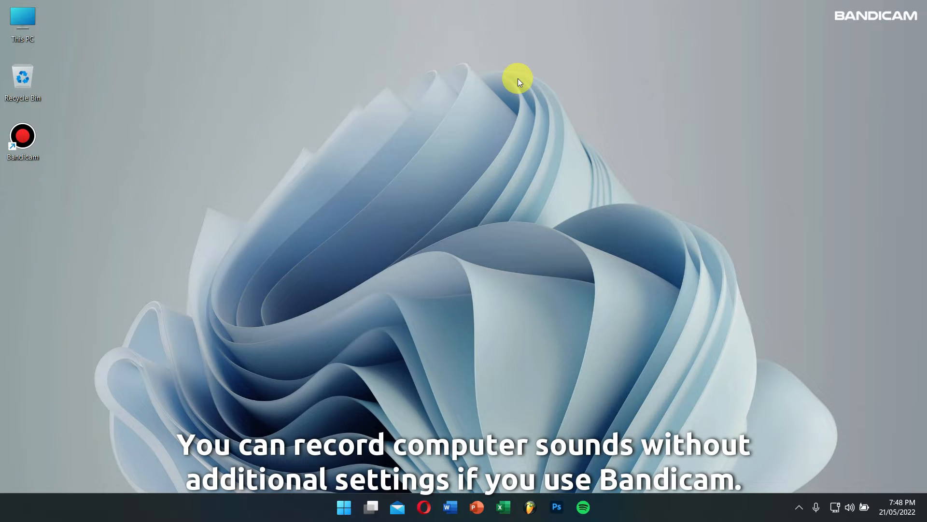
mouse_move(304, 127)
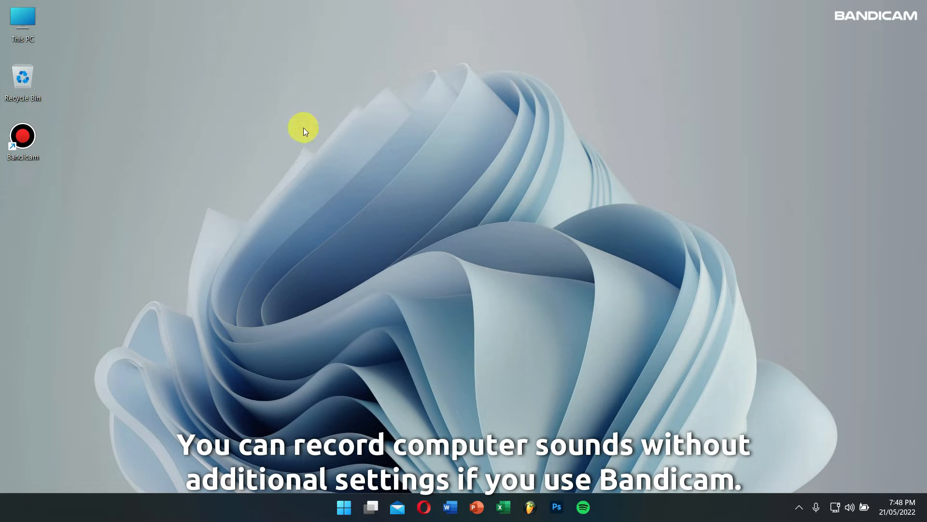
mouse_move(27, 155)
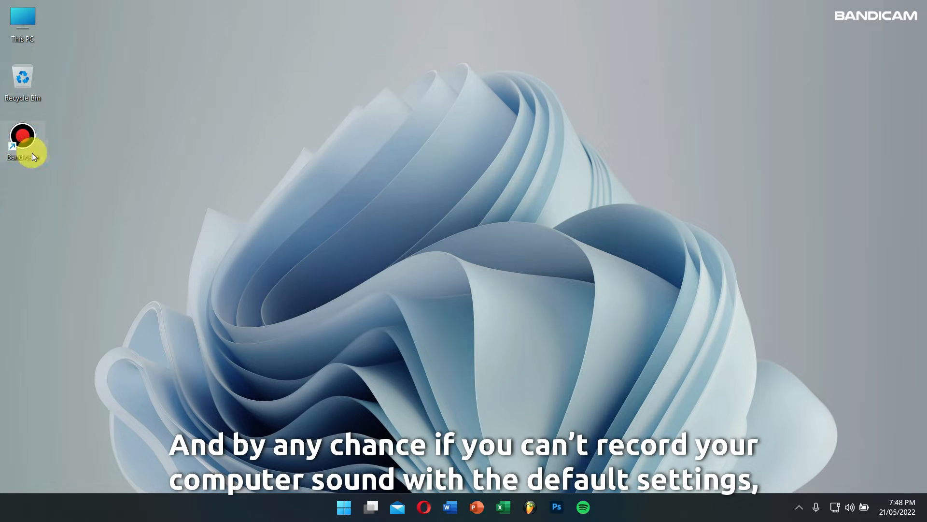
Step: Launch Bandicam from its desktop shortcut
double_click(23, 134)
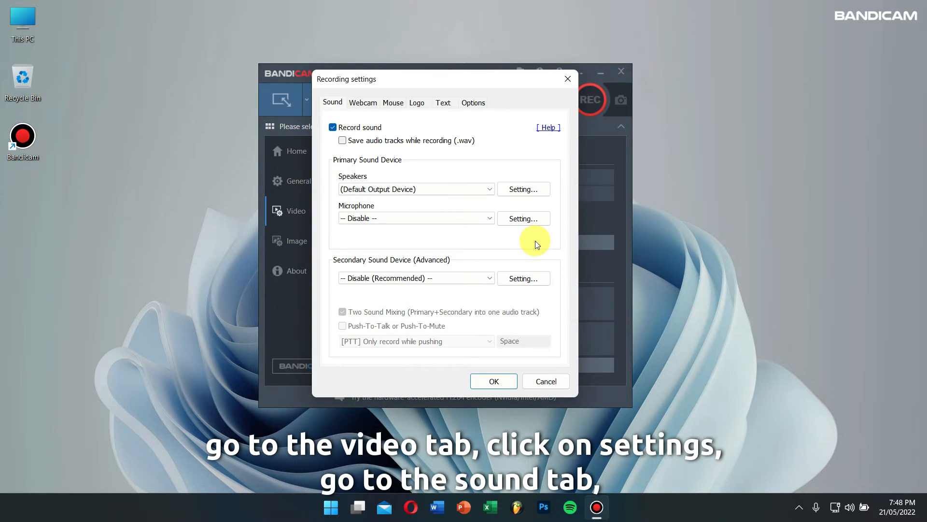
mouse_move(478, 218)
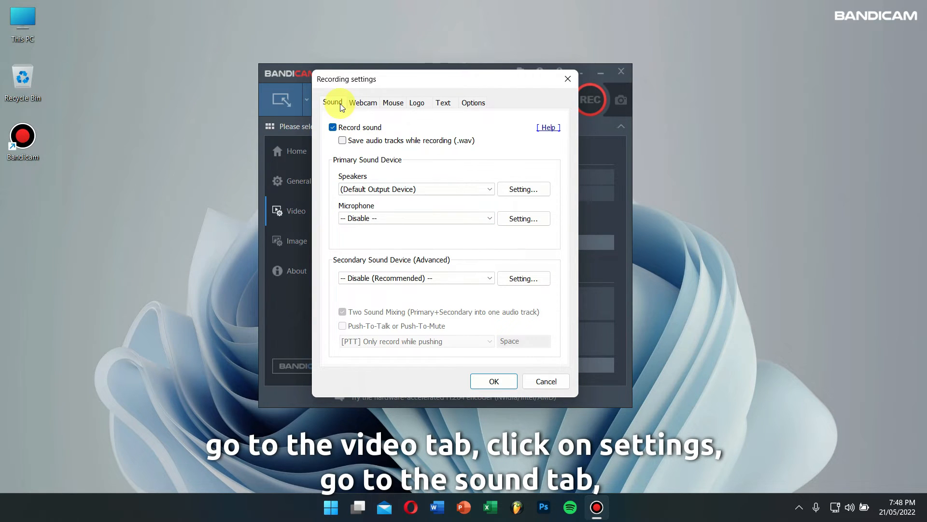
Step: Set the Speakers device to Speakers (Conexant SmartAudio HD)
left_click(416, 189)
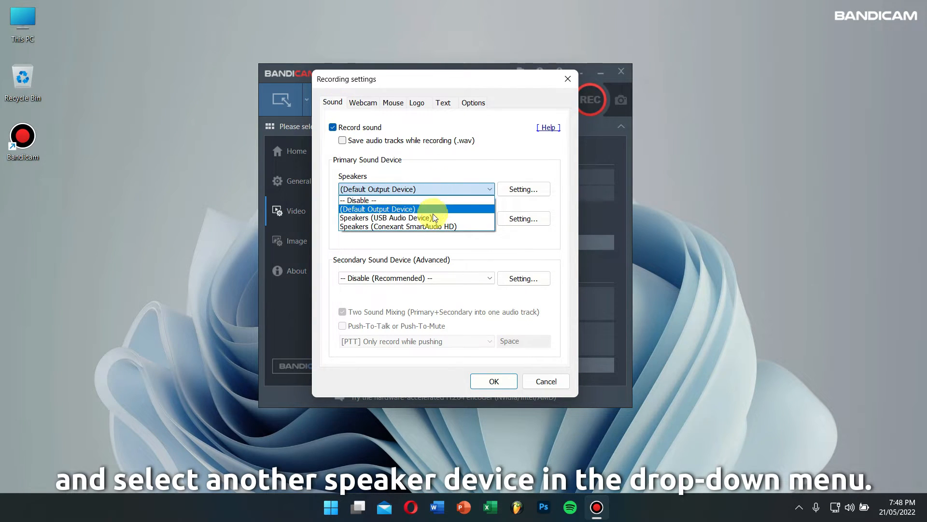
left_click(398, 227)
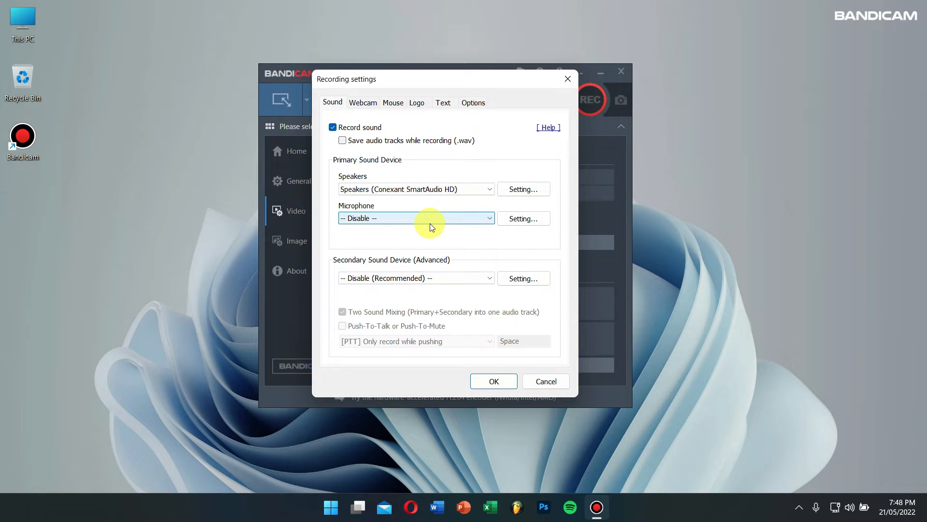
mouse_move(430, 255)
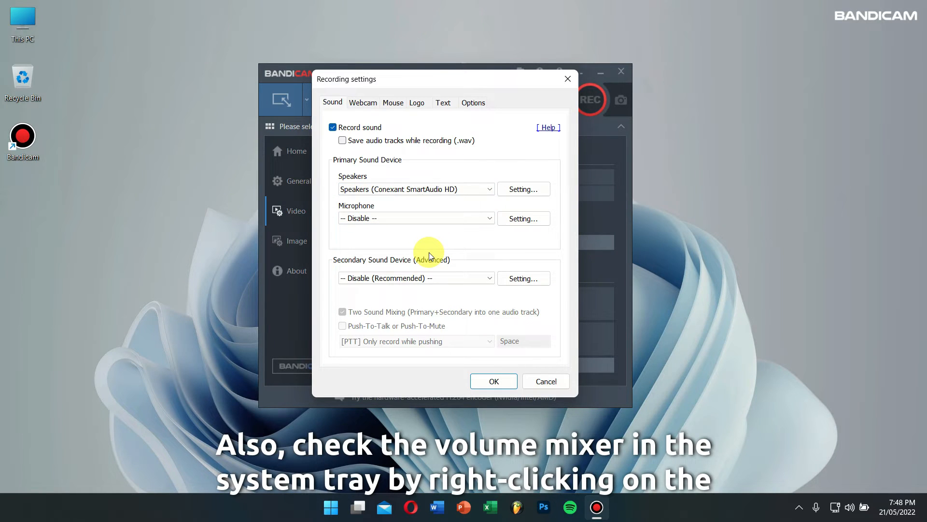
mouse_move(467, 263)
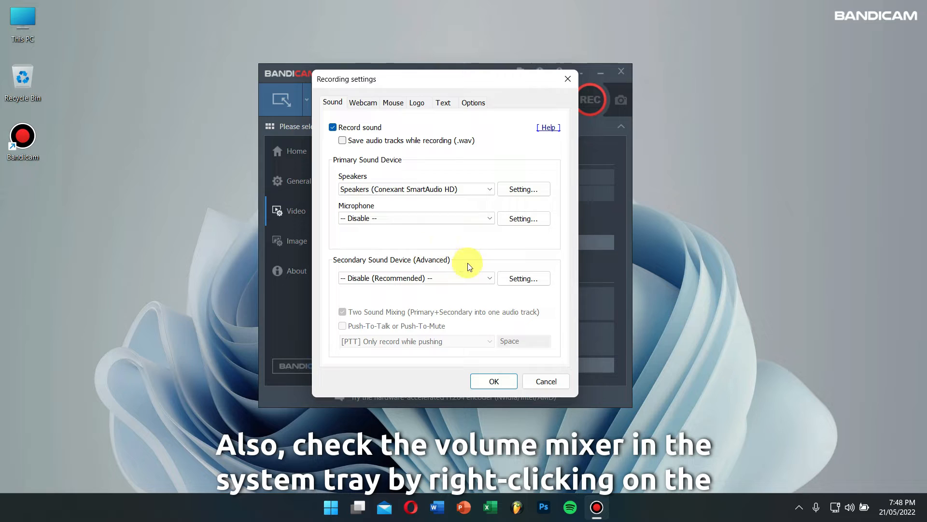
mouse_move(850, 508)
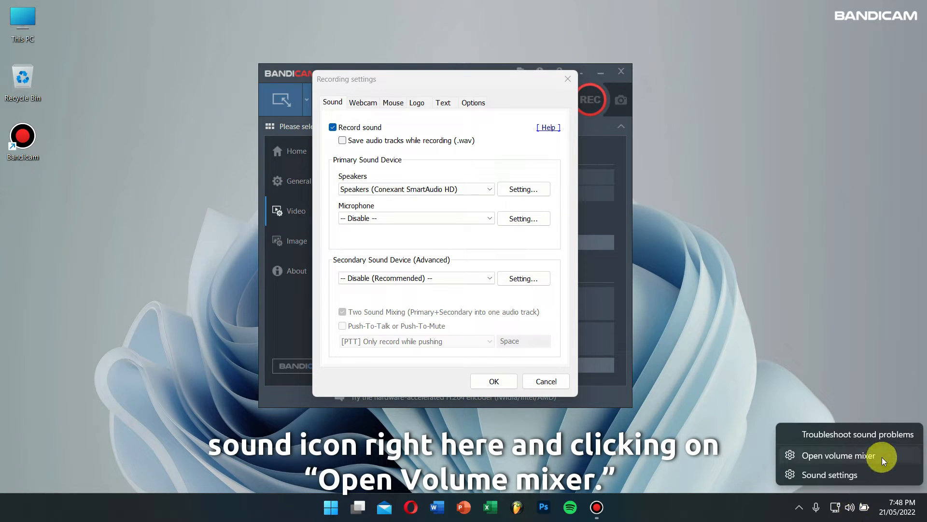
left_click(838, 455)
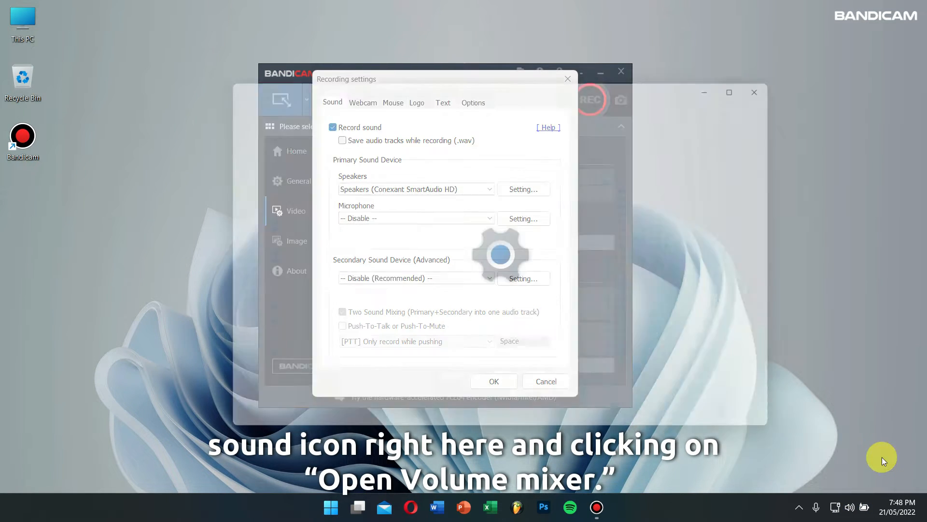
left_click(850, 507)
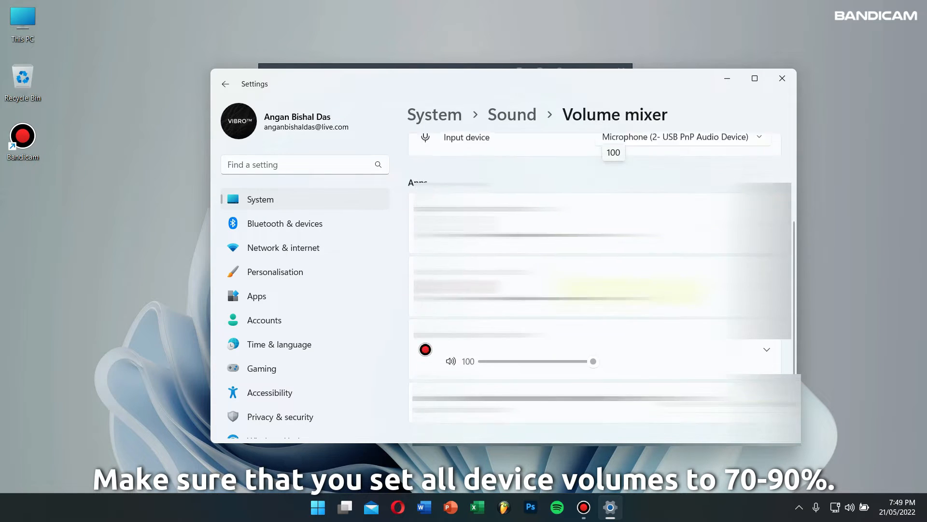
scroll("up", 3)
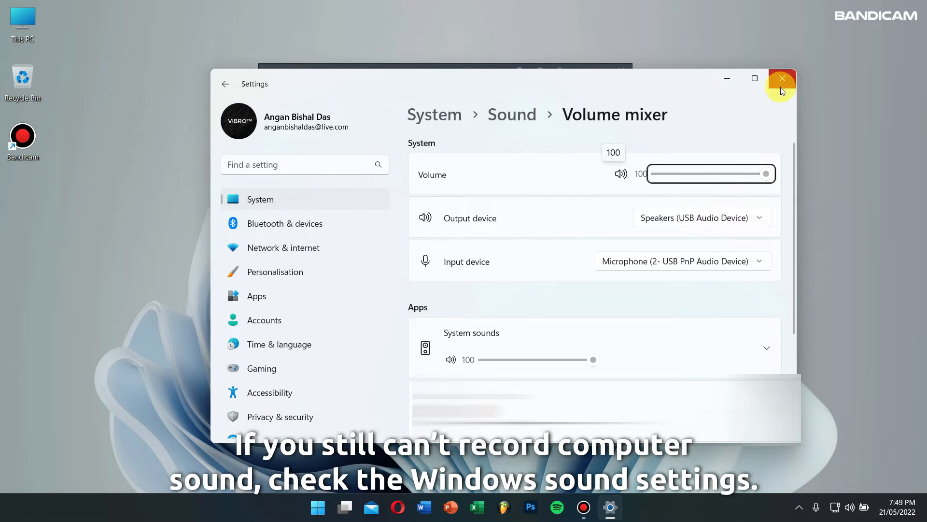
left_click(781, 78)
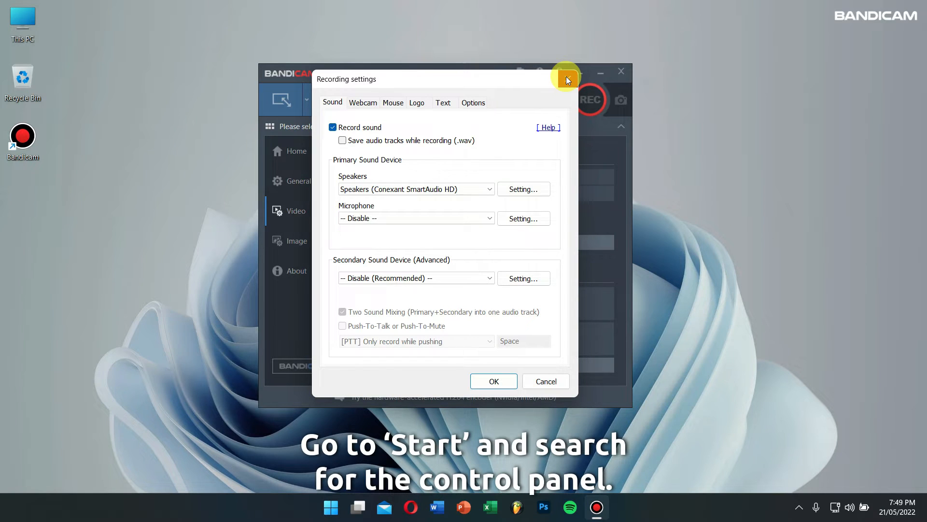
Step: Open Control Panel's Sound Playback tab and set the Conexant speakers as default
left_click(330, 508)
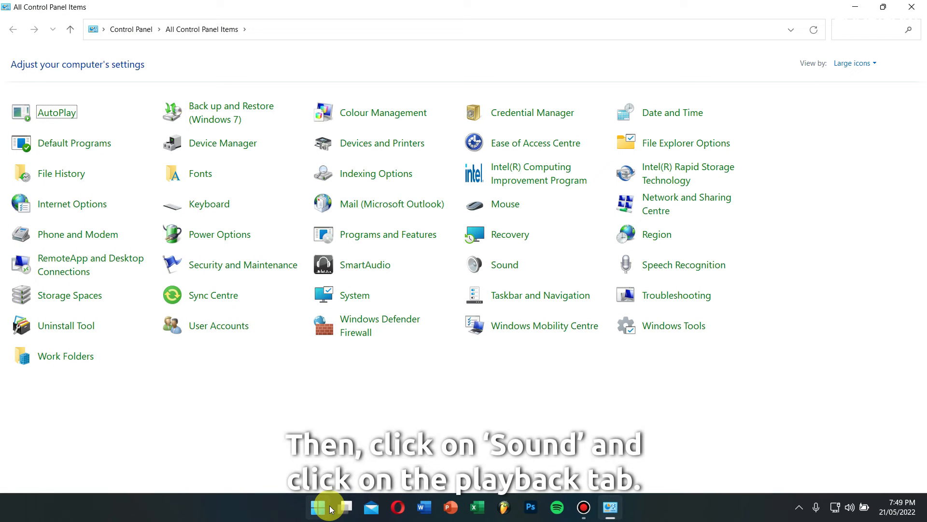
left_click(504, 265)
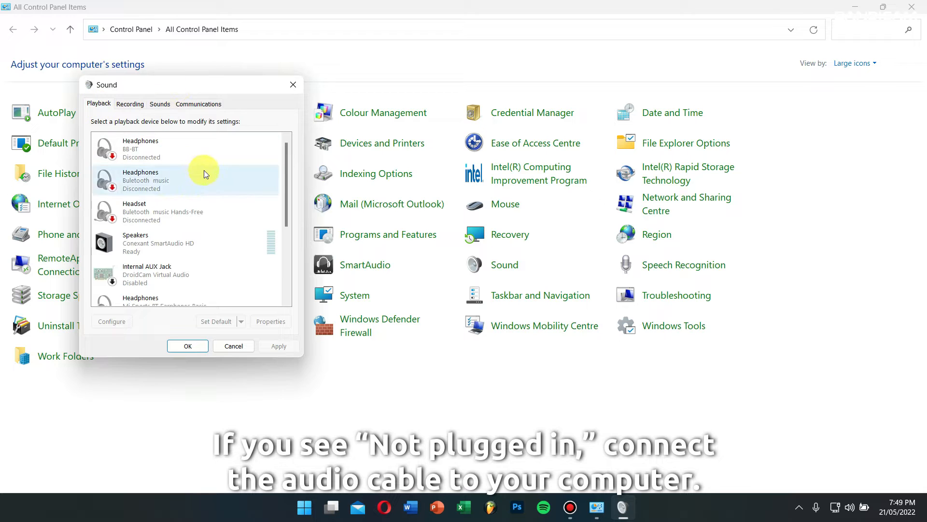
left_click(178, 149)
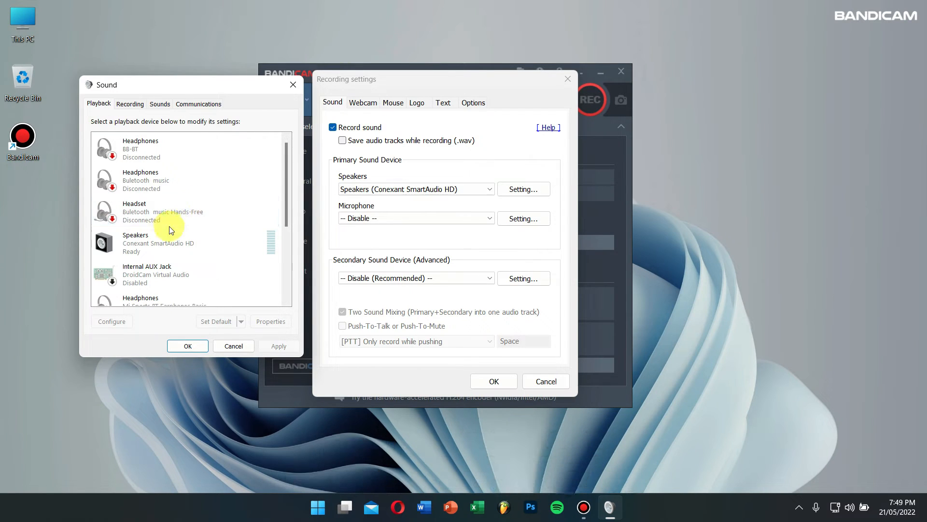
right_click(146, 273)
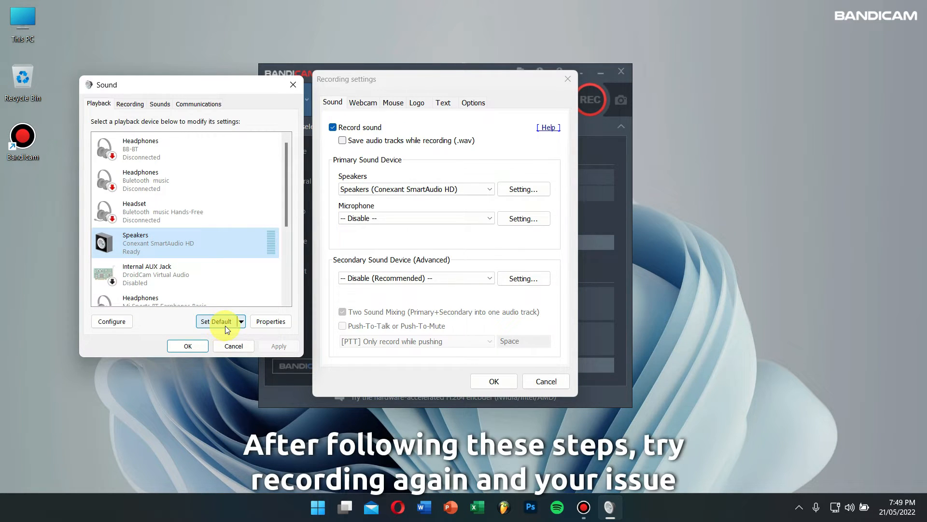
mouse_move(297, 241)
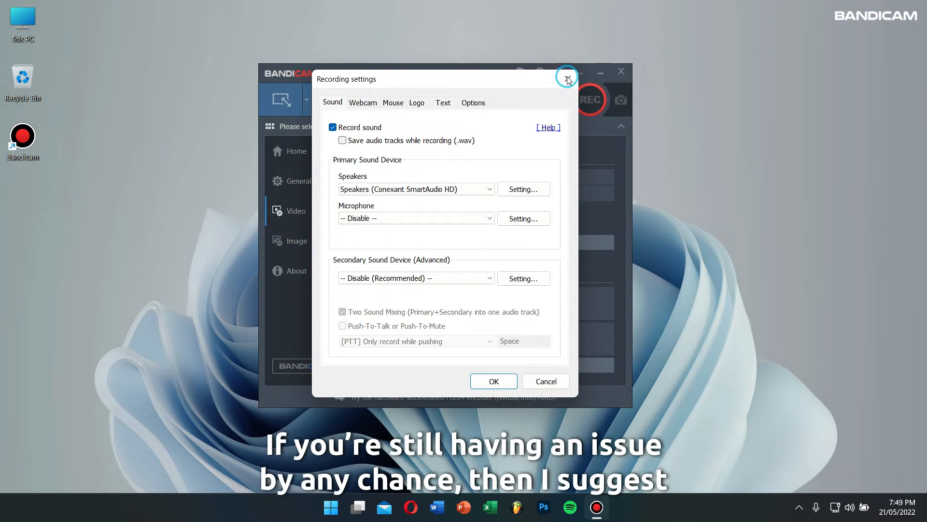
Step: Close Bandicam's recording settings window
left_click(567, 78)
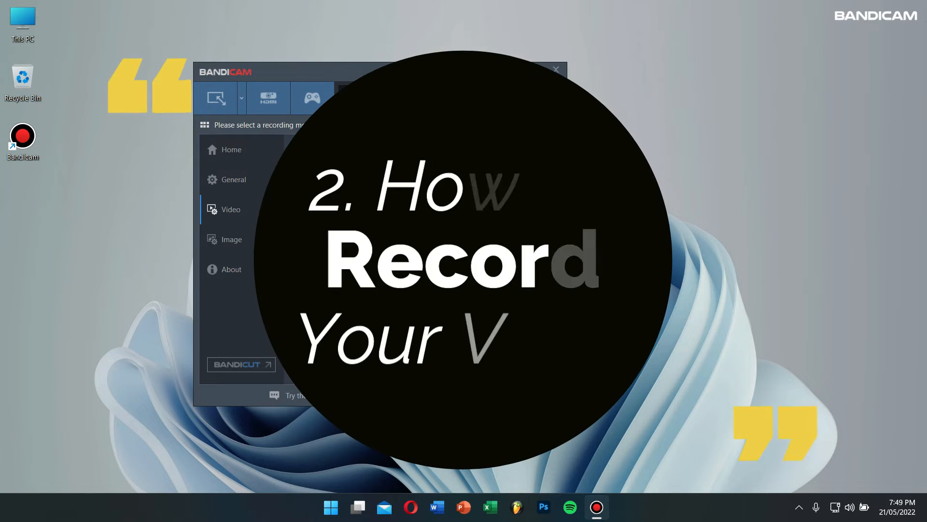
Step: Close the Bandicam main window, leaving only the desktop
left_click(556, 70)
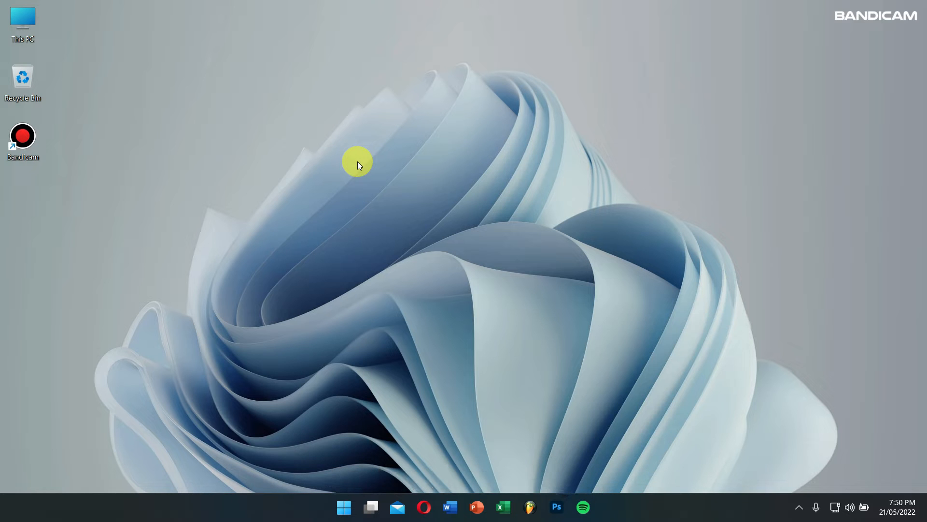
mouse_move(23, 139)
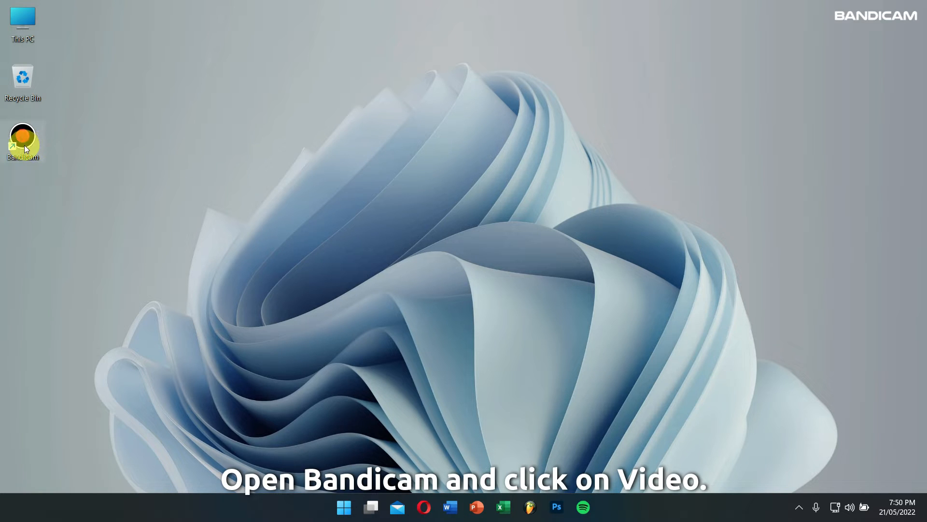
mouse_move(23, 140)
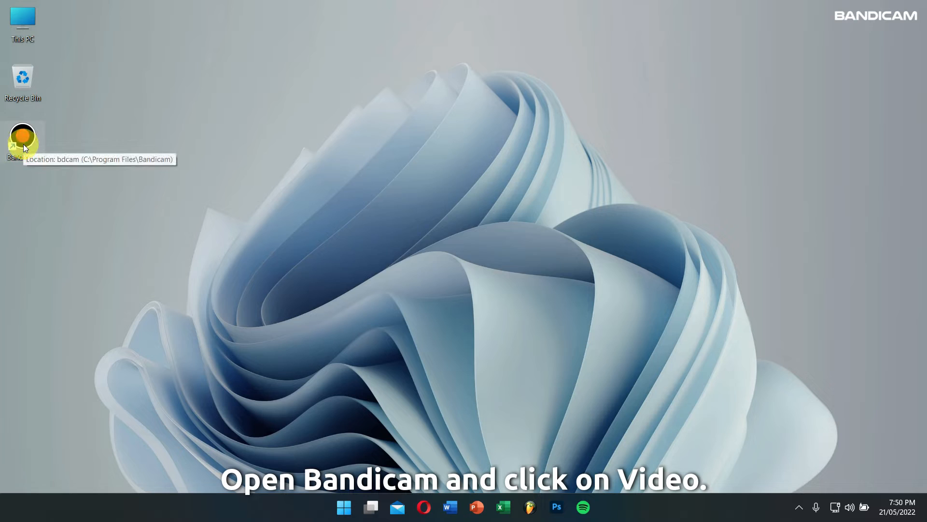
Step: Relaunch Bandicam, open Recording settings and set Speakers to Default Output Device
double_click(22, 140)
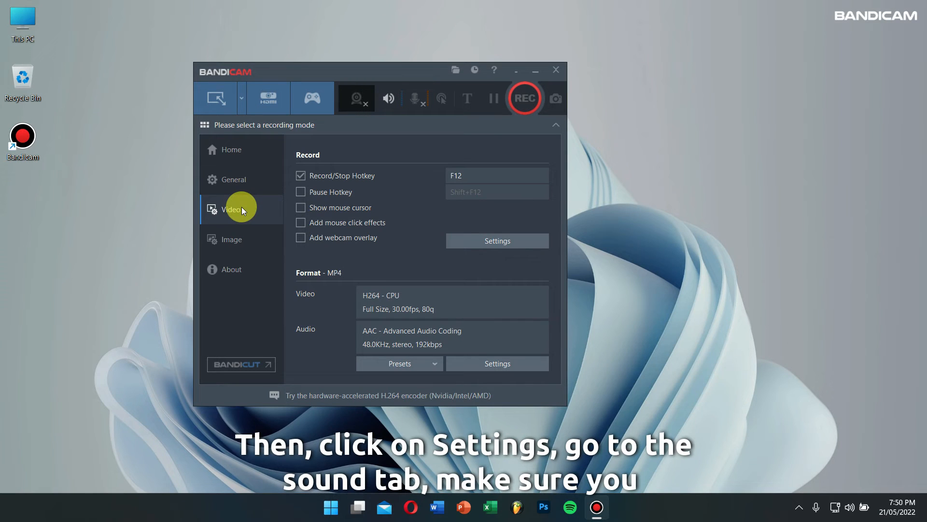
left_click(497, 241)
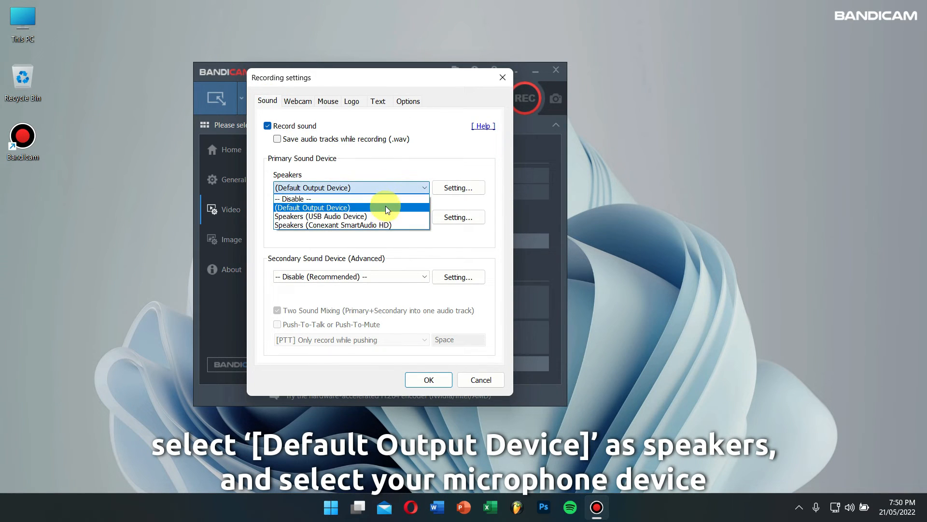
left_click(313, 207)
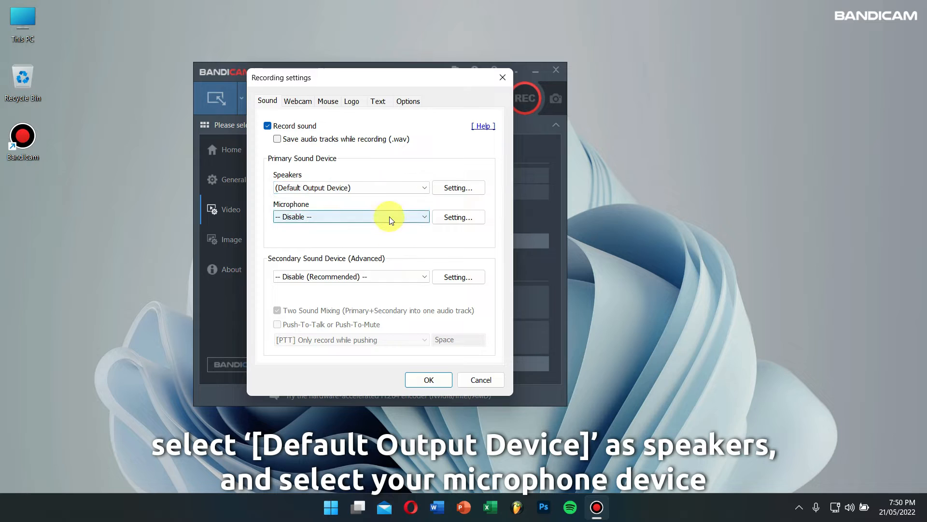
Step: Set Microphone to the USB PnP Audio Device and set Speakers to Disable
left_click(350, 216)
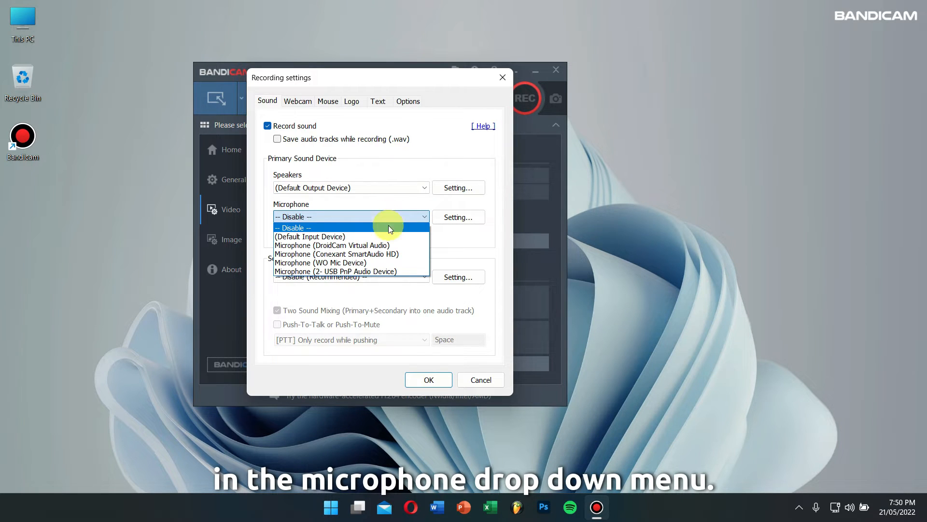
left_click(335, 270)
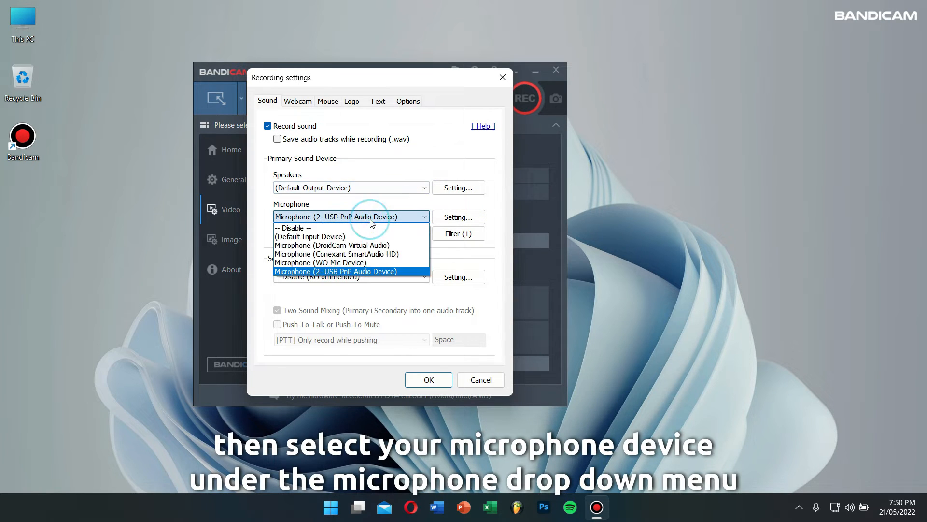
left_click(335, 271)
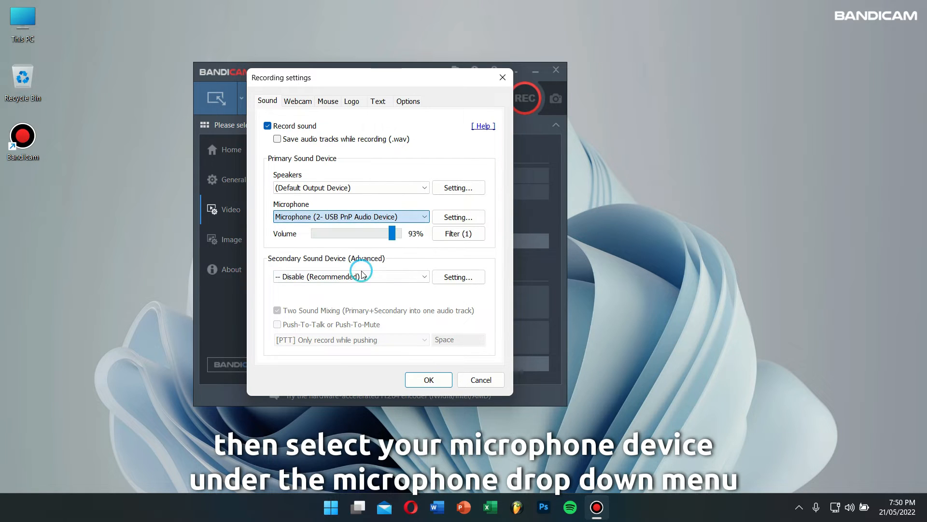
left_click(424, 188)
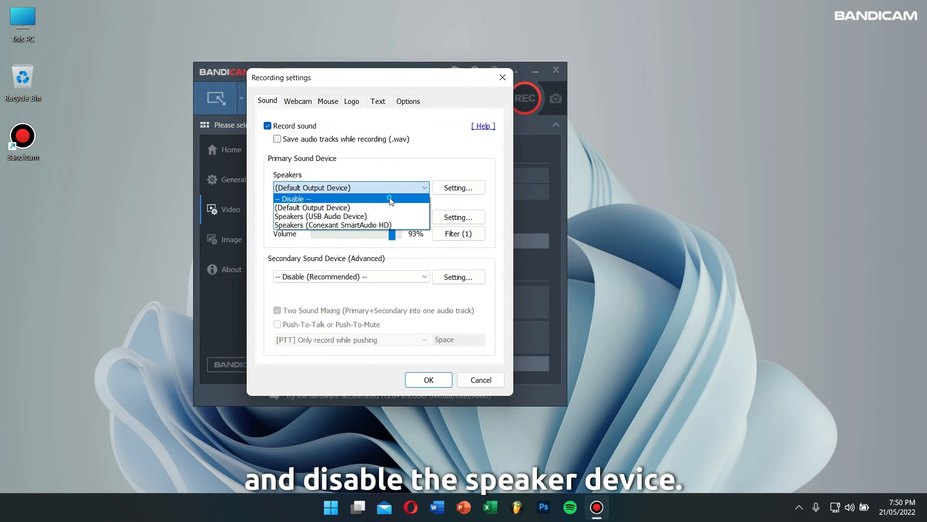
left_click(294, 198)
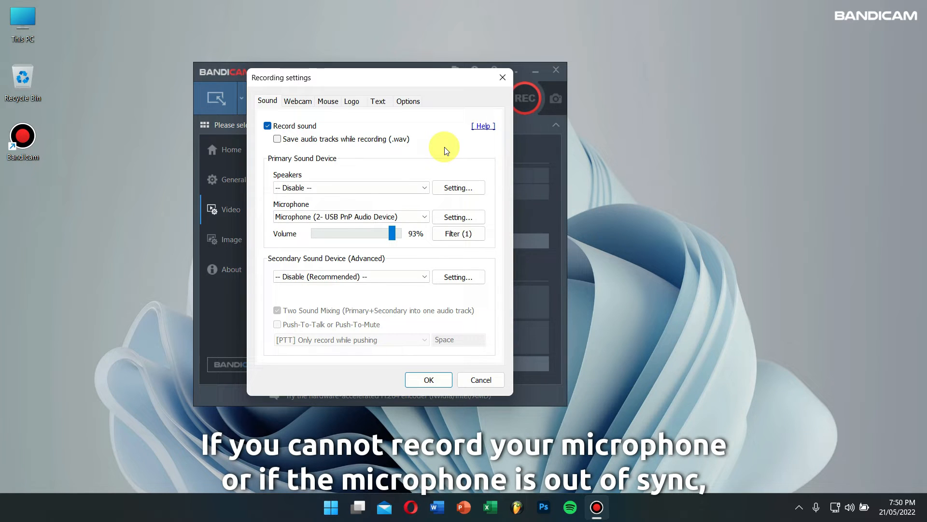
mouse_move(440, 167)
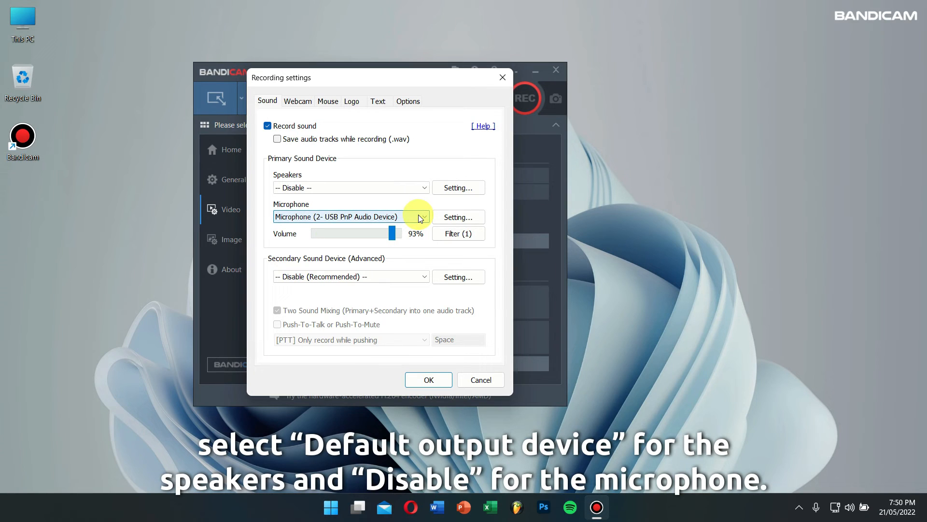
Step: Set Speakers to Default Output Device, Microphone to Disable, and bring up the Windows Sound dialog
left_click(351, 188)
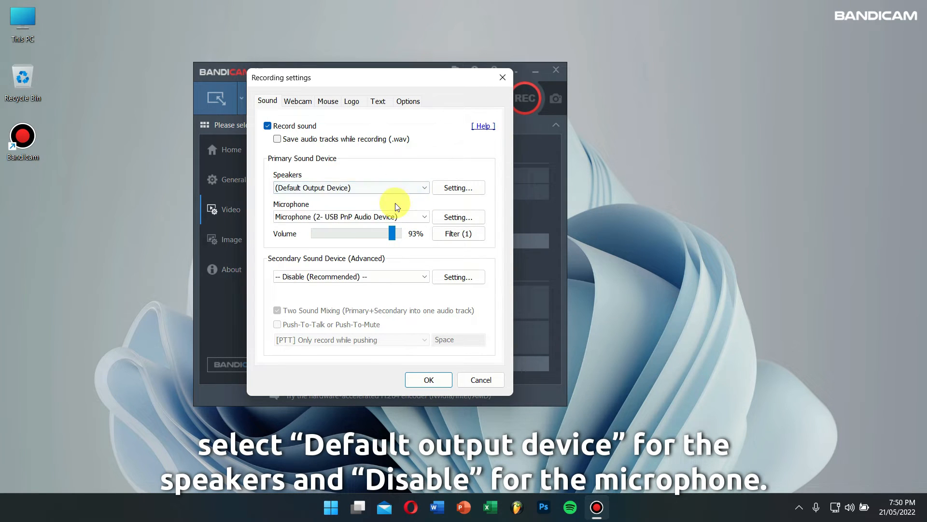
left_click(423, 216)
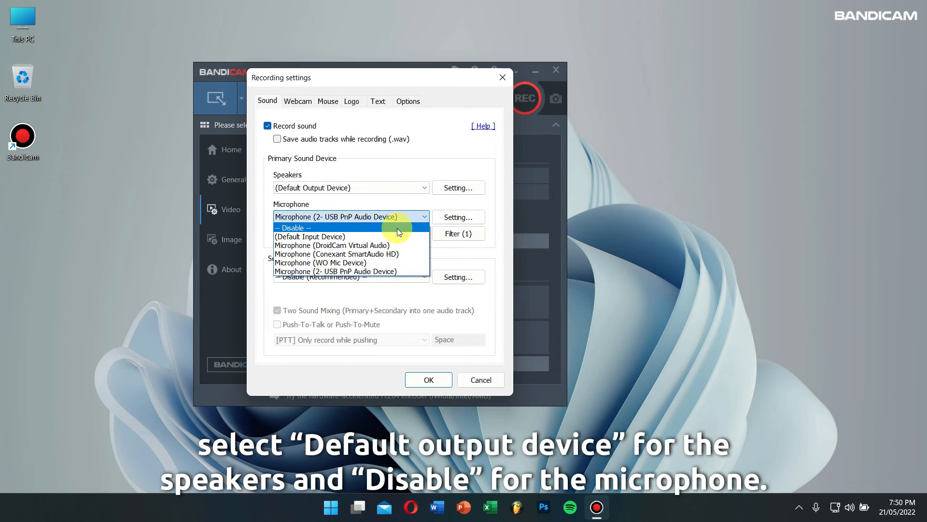
left_click(295, 227)
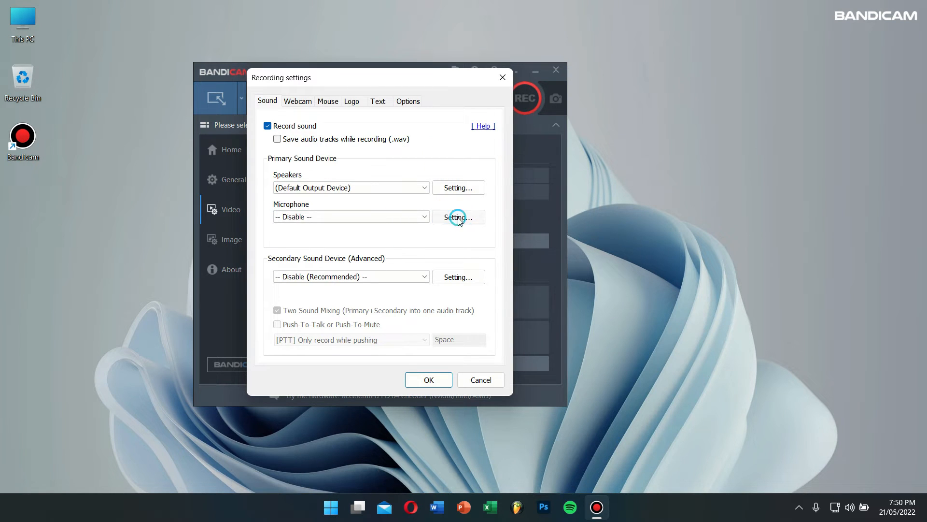
left_click(459, 217)
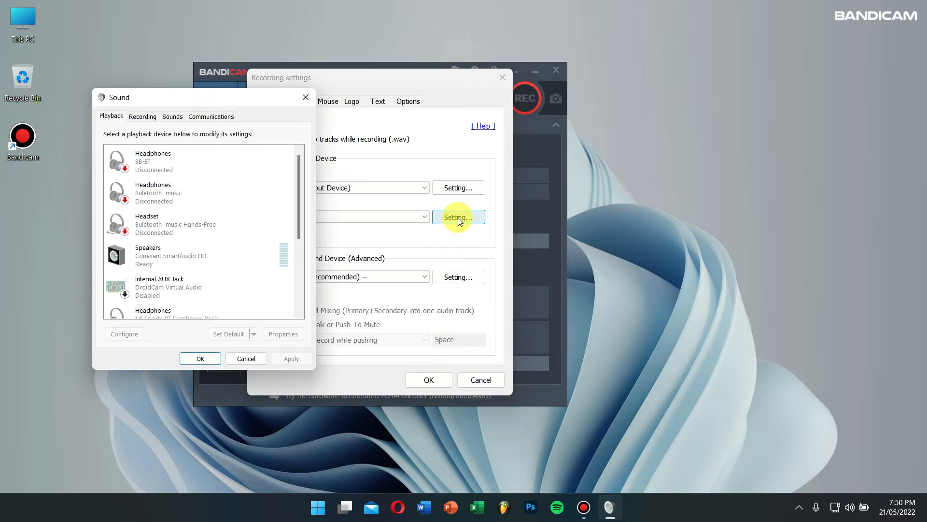
Step: Open the USB microphone's Properties from the Recording tab and view its Listen options
left_click(142, 115)
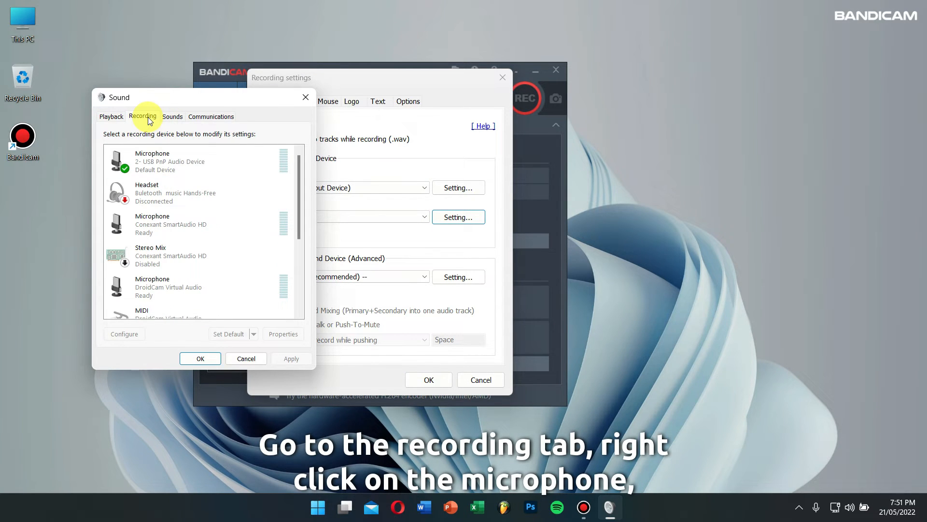
right_click(171, 161)
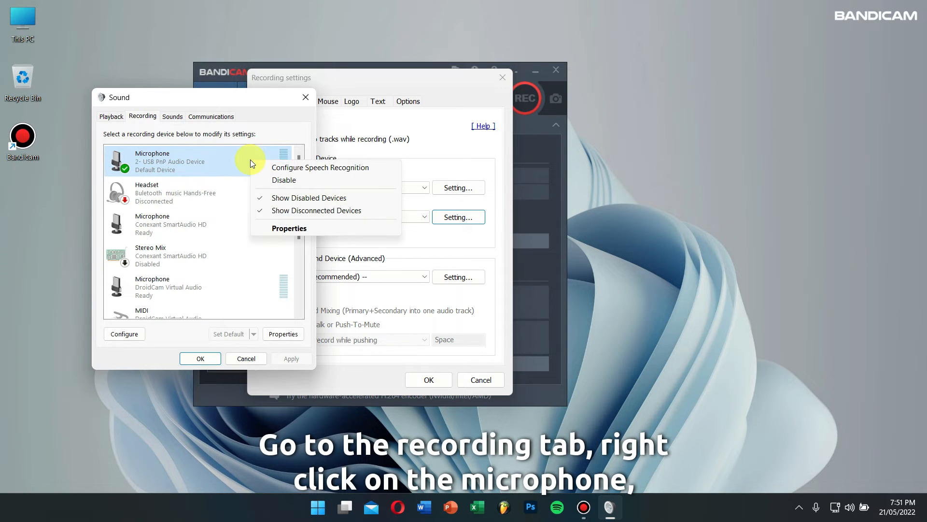
mouse_move(277, 189)
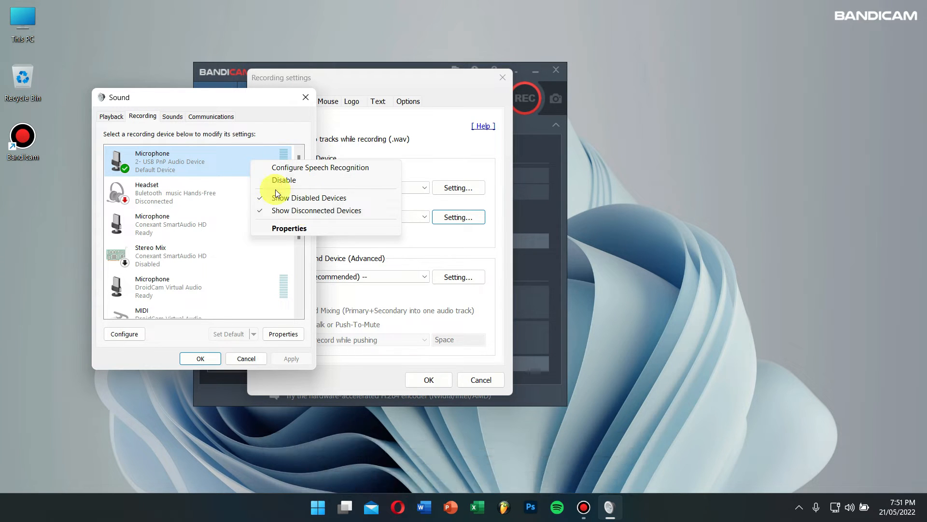
left_click(289, 228)
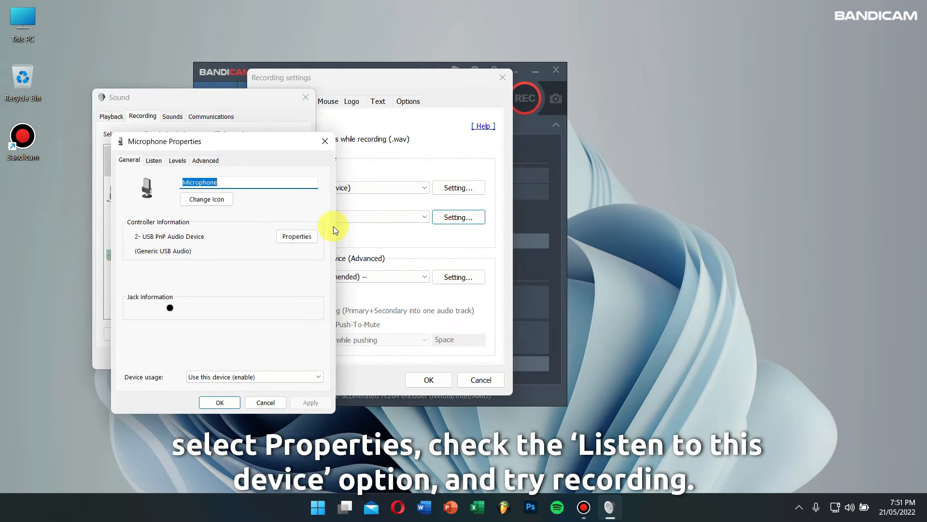
left_click(154, 160)
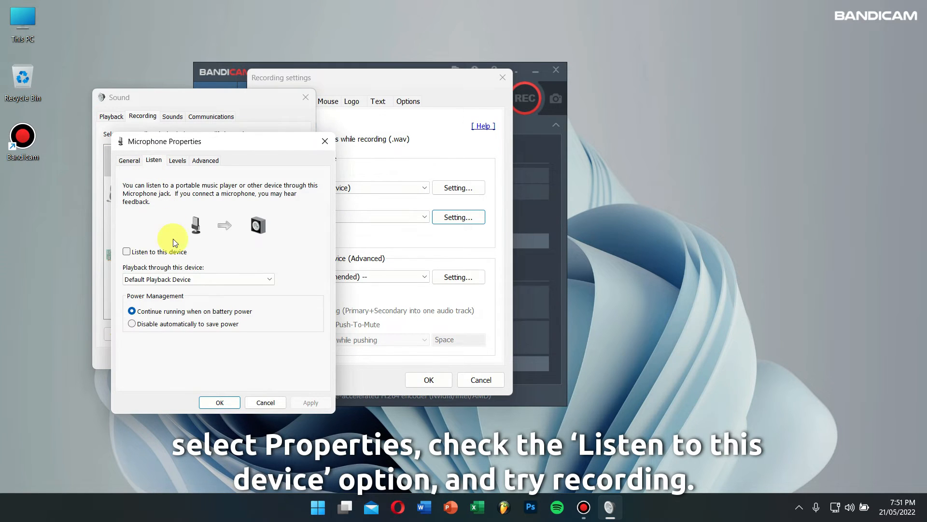
Step: Toggle Listen to this device on then off, and confirm out of both Sound dialogs
left_click(126, 251)
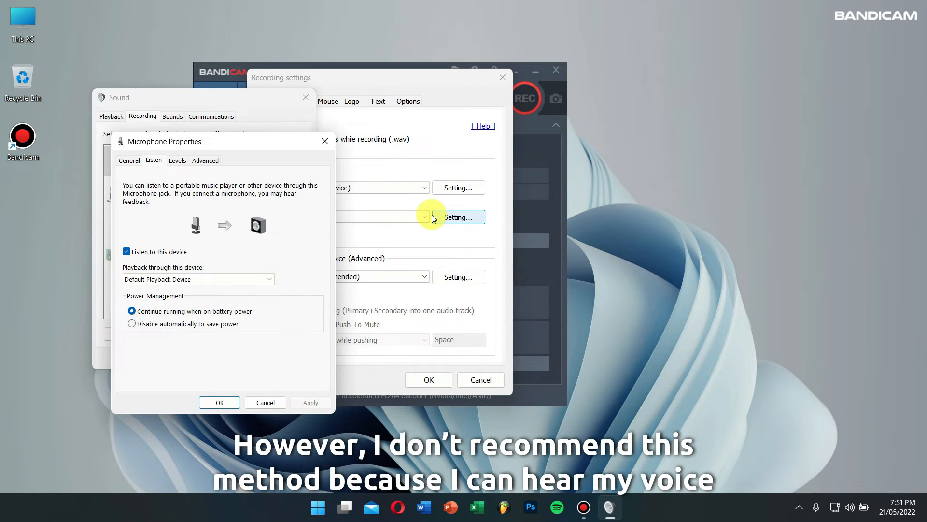
left_click(126, 252)
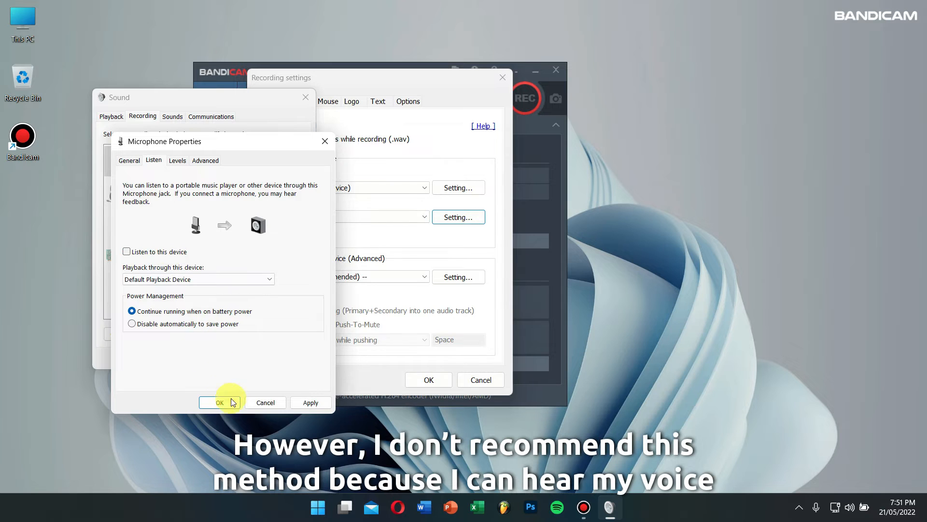
left_click(219, 403)
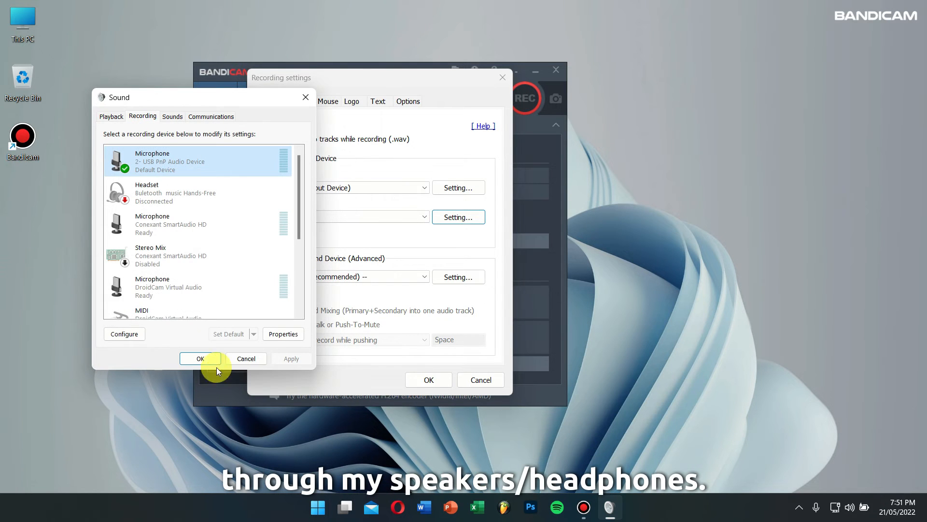
left_click(200, 358)
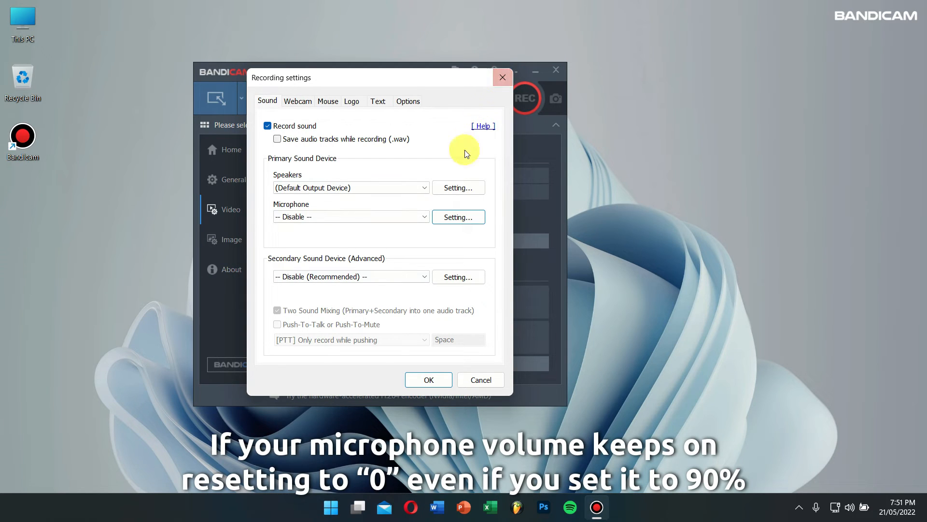
Step: Switch the microphone back to the USB PnP Audio Device, then bring up the Start menu
left_click(350, 217)
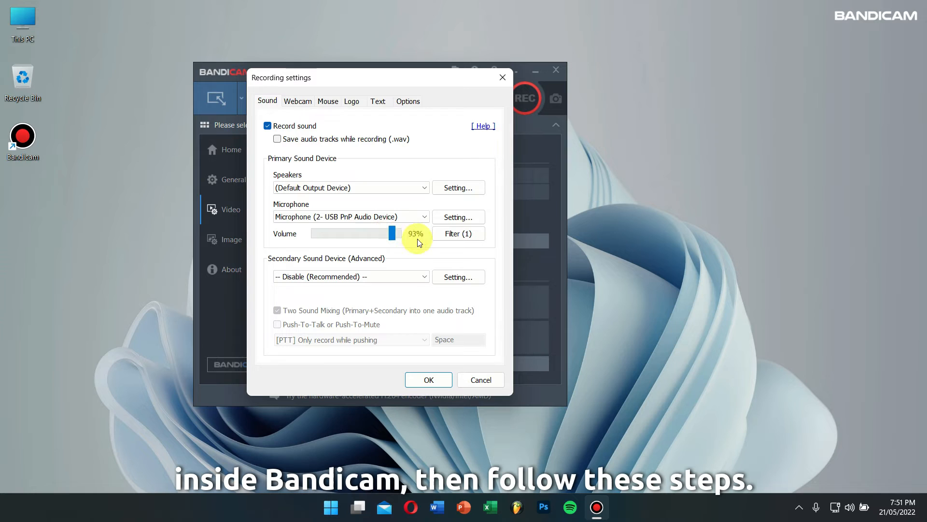
mouse_move(428, 249)
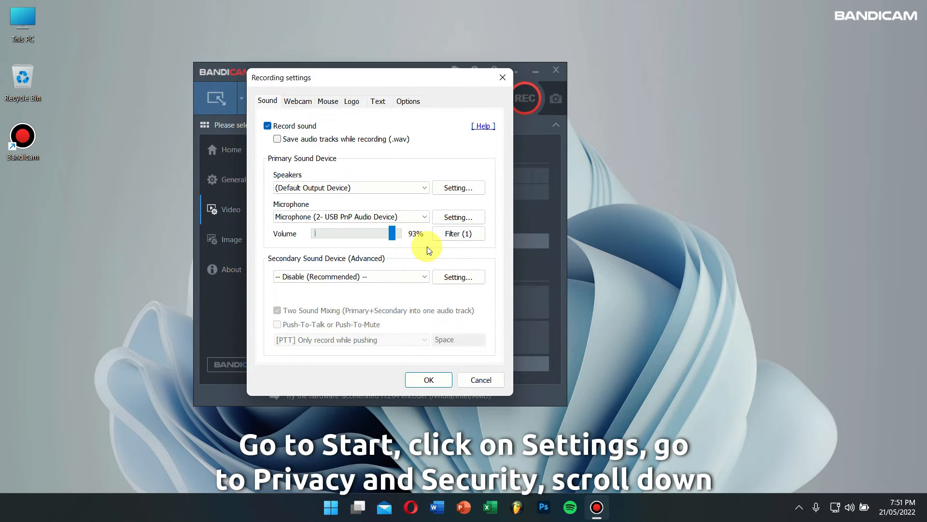
left_click(330, 507)
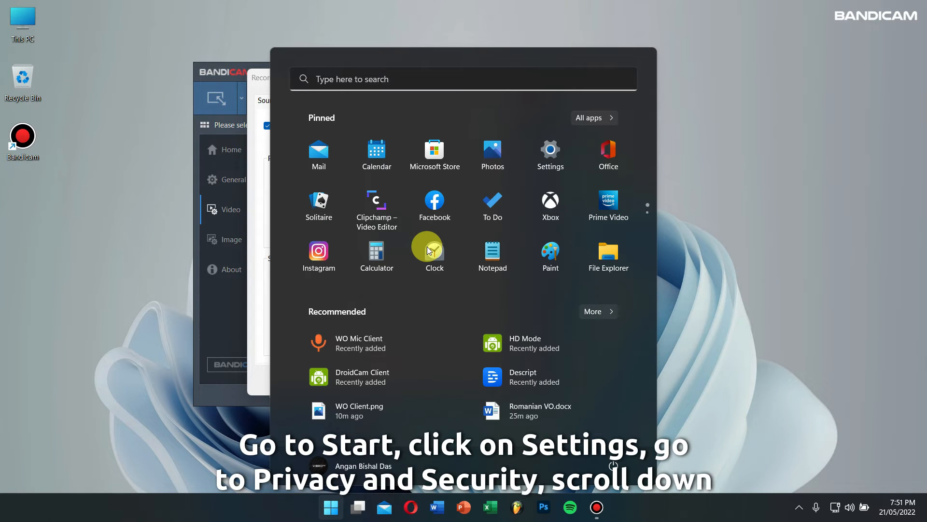
Step: Verify Microphone access is On under Privacy & security in Windows Settings, then close Settings
left_click(550, 151)
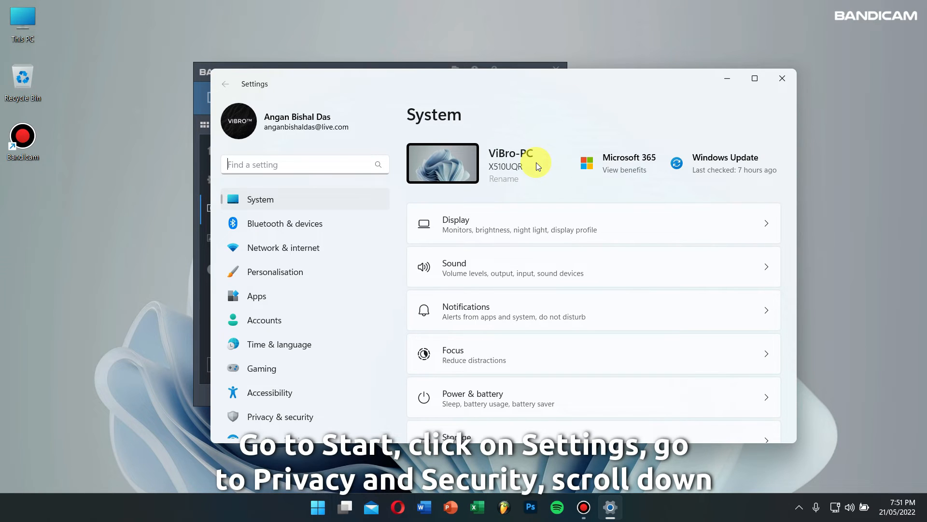
mouse_move(346, 399)
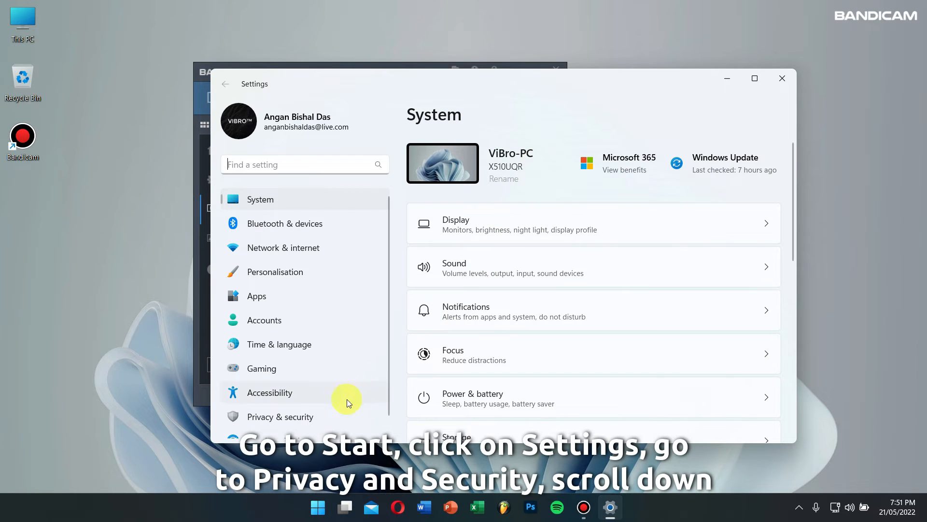
left_click(279, 417)
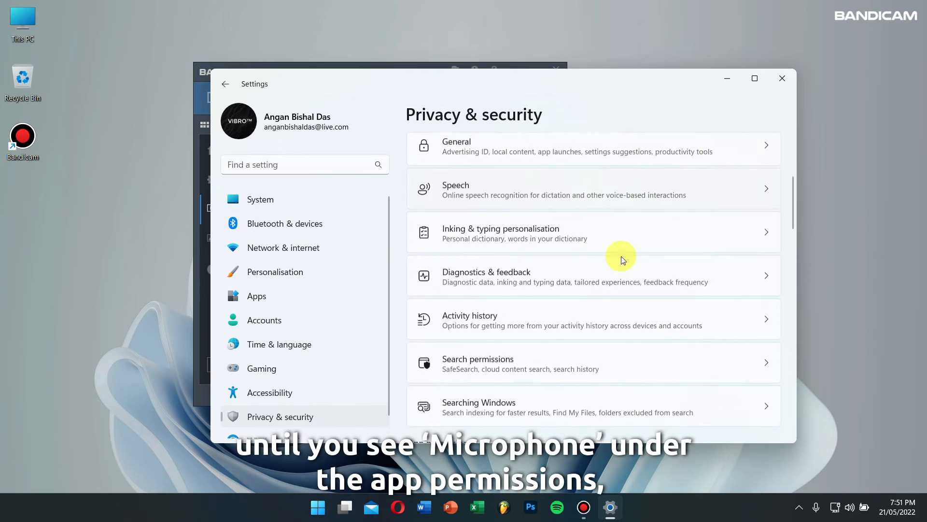
scroll("down", 3)
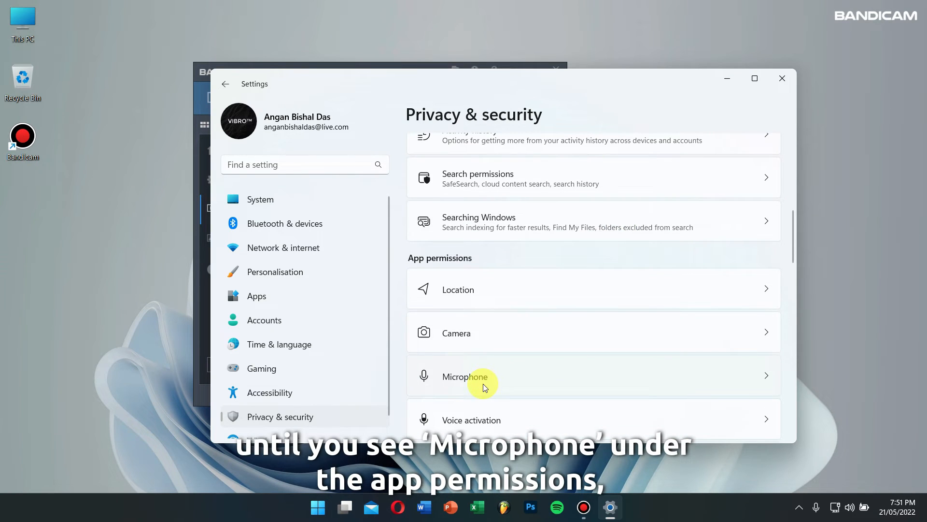
left_click(464, 376)
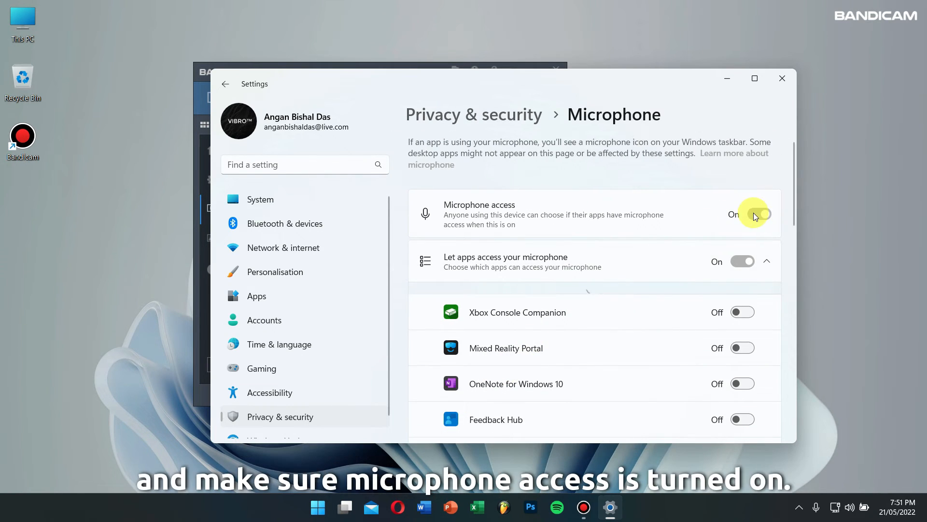
scroll("up", 3)
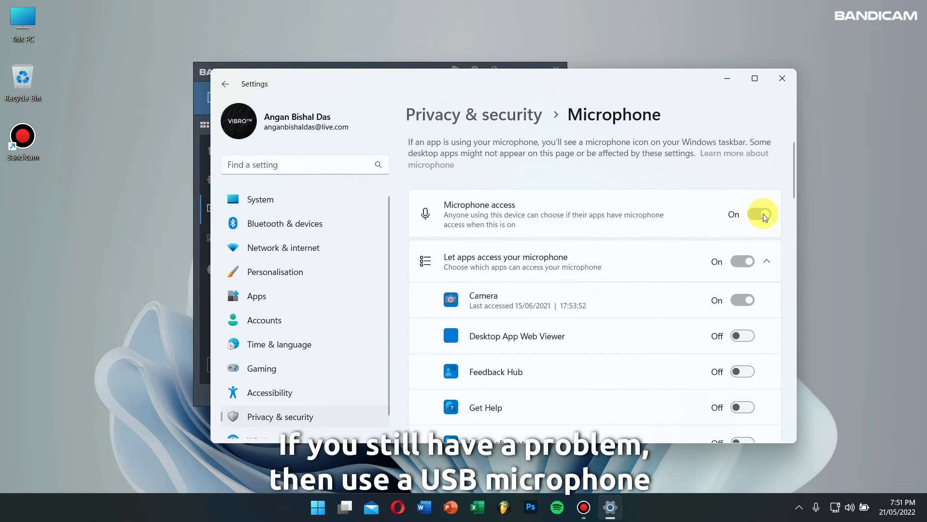
mouse_move(782, 78)
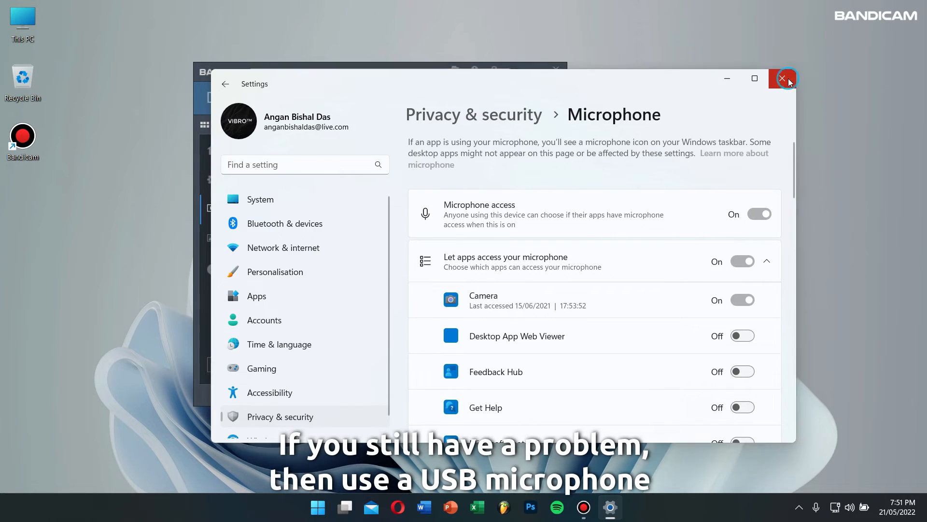
left_click(783, 79)
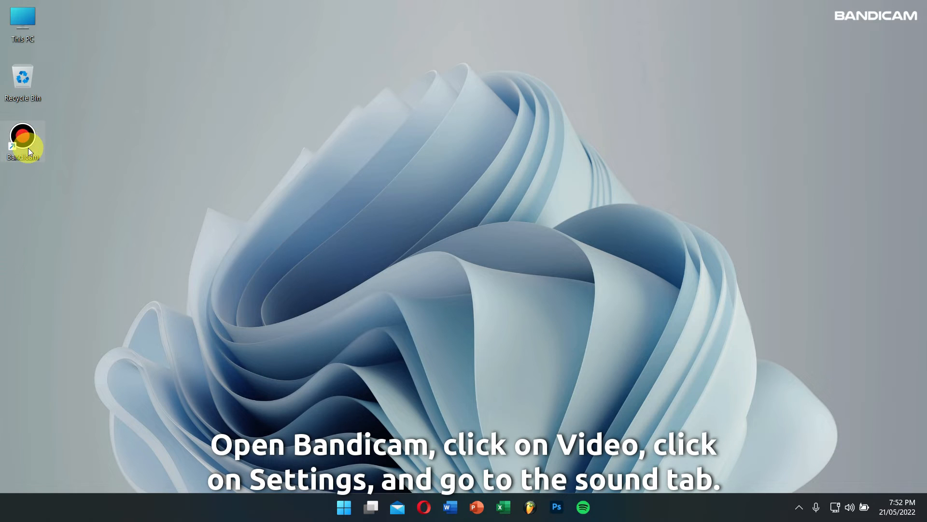
Step: Relaunch Bandicam and check Save audio tracks while recording (.wav) in Sound settings
double_click(23, 134)
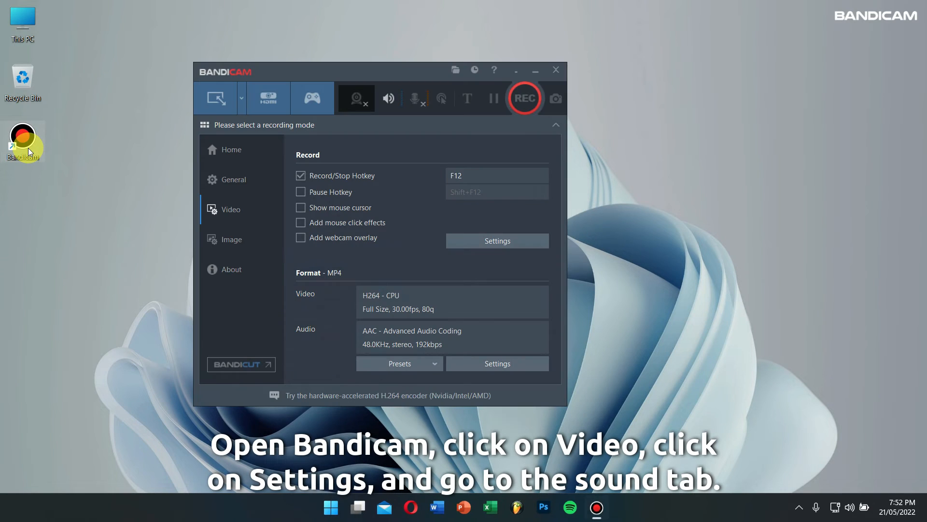
mouse_move(142, 183)
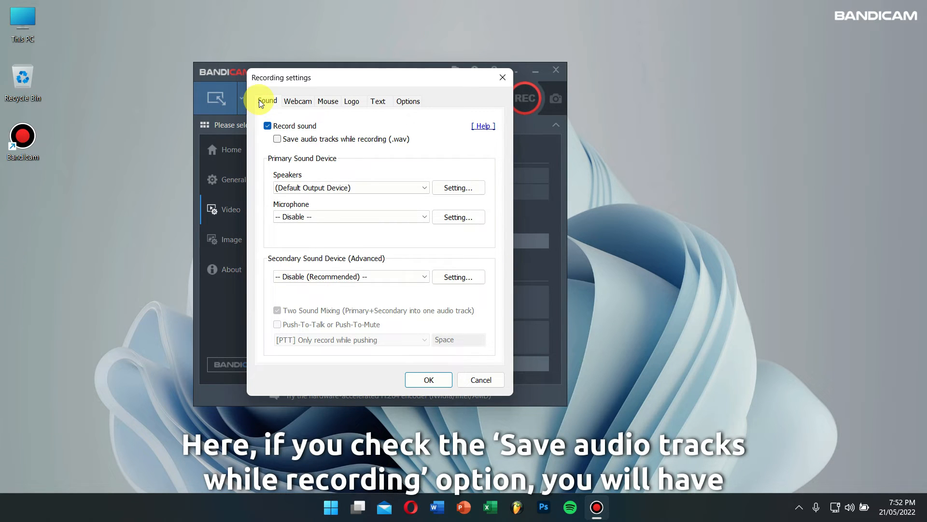
mouse_move(375, 142)
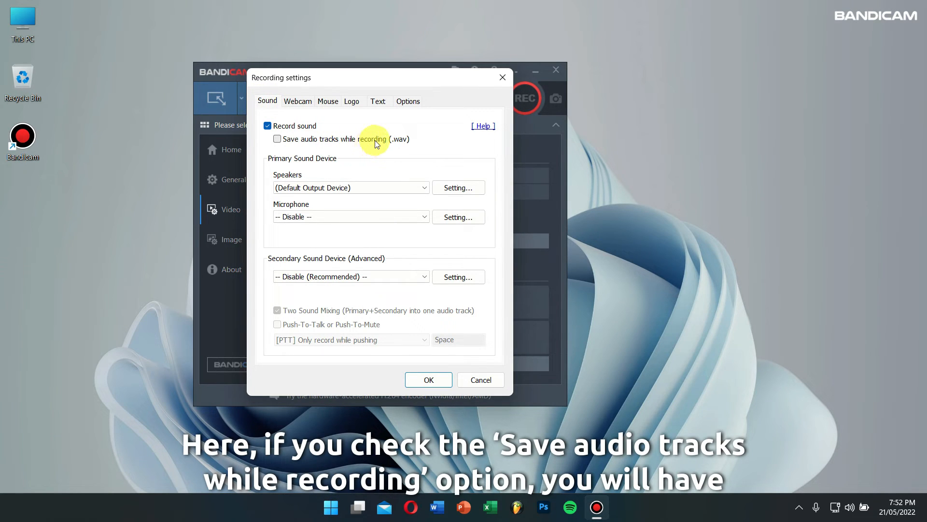
left_click(277, 138)
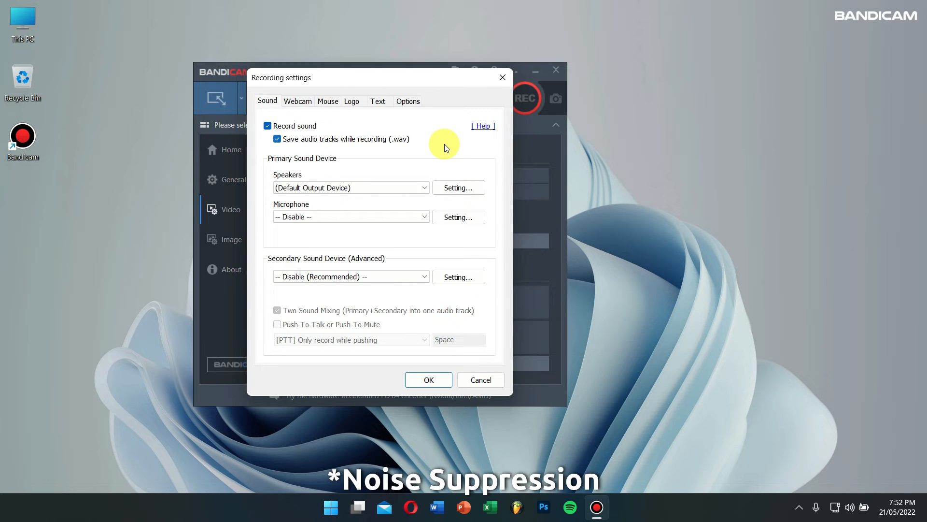
Step: Select the USB PnP Audio Device microphone, try Medium noise suppression, then set it to Off
left_click(351, 216)
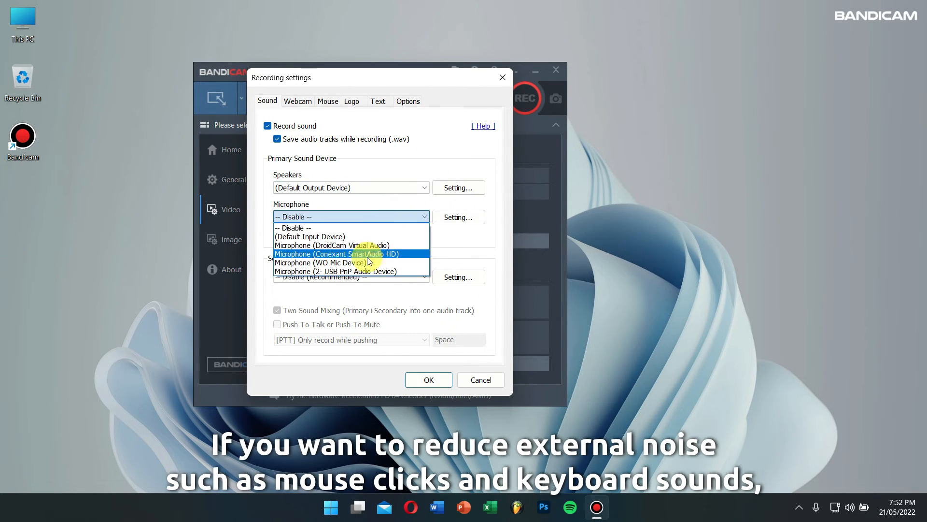
left_click(335, 271)
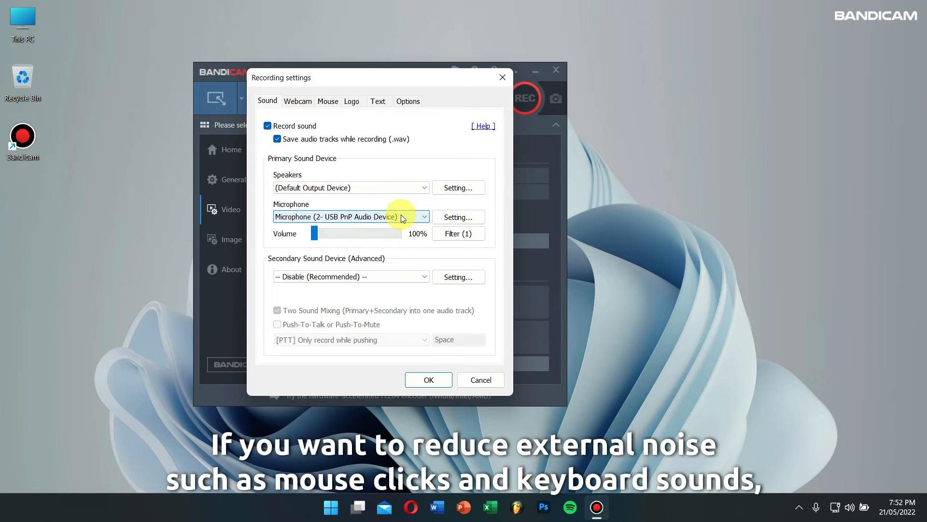
mouse_move(421, 259)
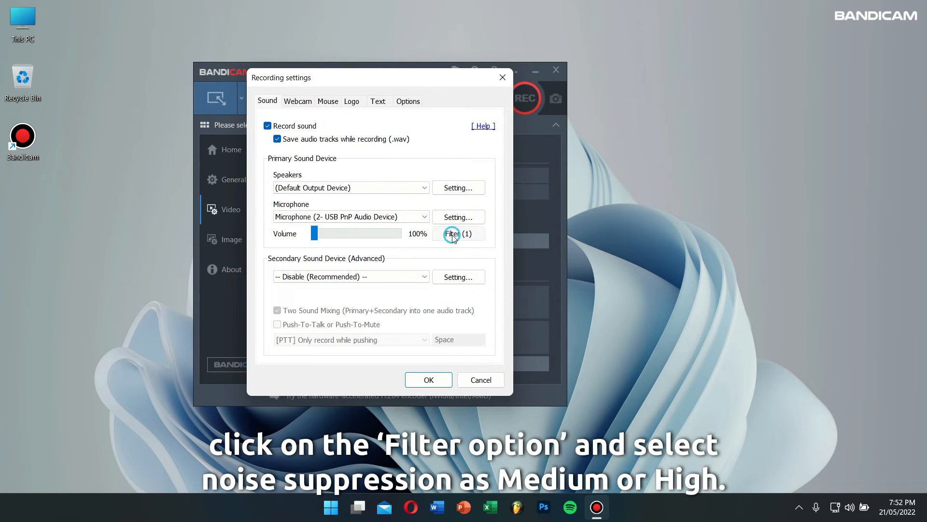
left_click(459, 233)
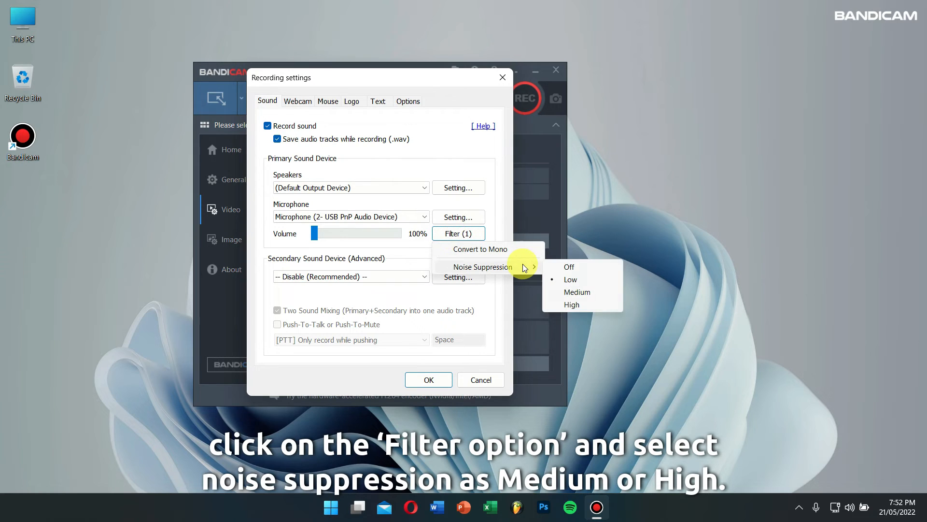
left_click(577, 292)
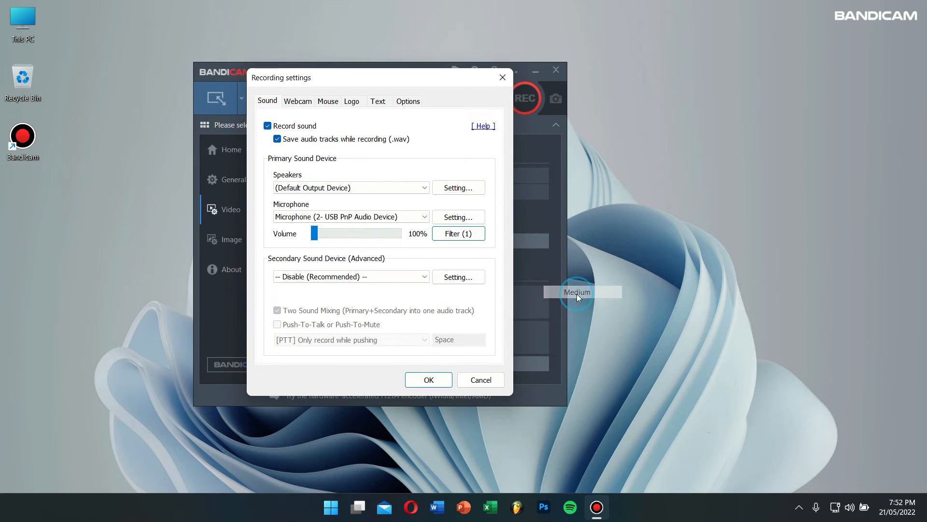
mouse_move(428, 259)
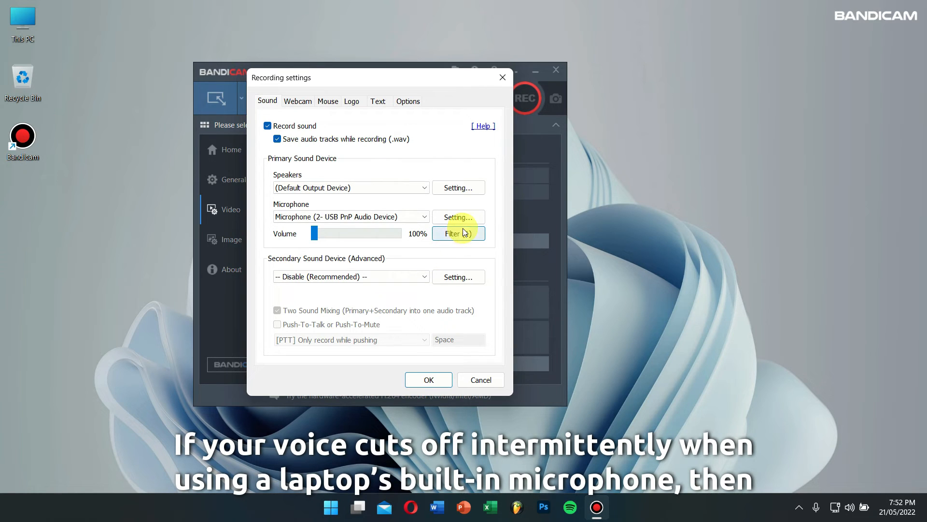
left_click(459, 233)
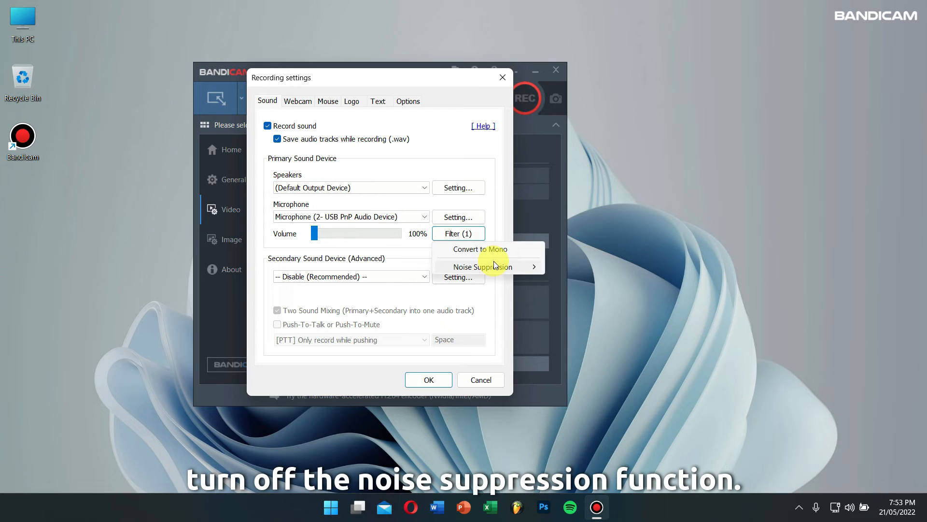
left_click(480, 267)
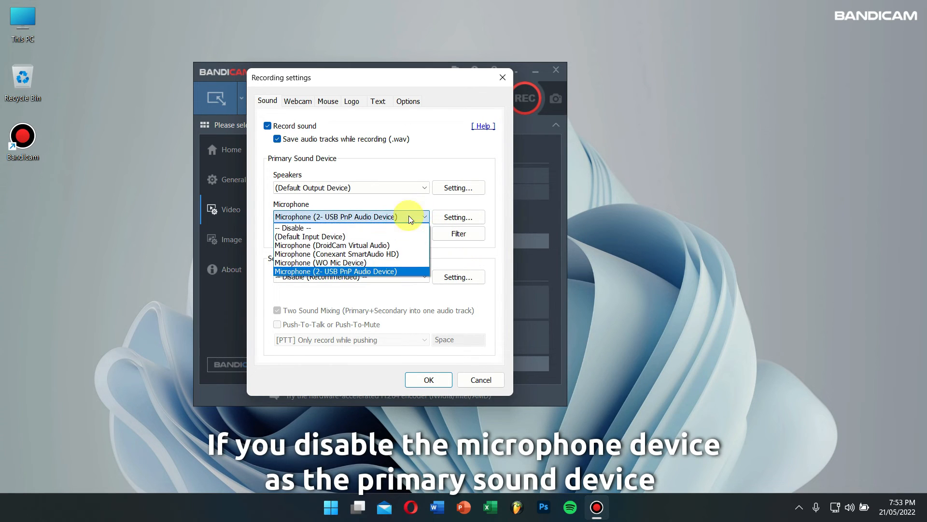
Step: Disable the primary microphone, make USB PnP the secondary device, and untick Two Sound Mixing
left_click(293, 227)
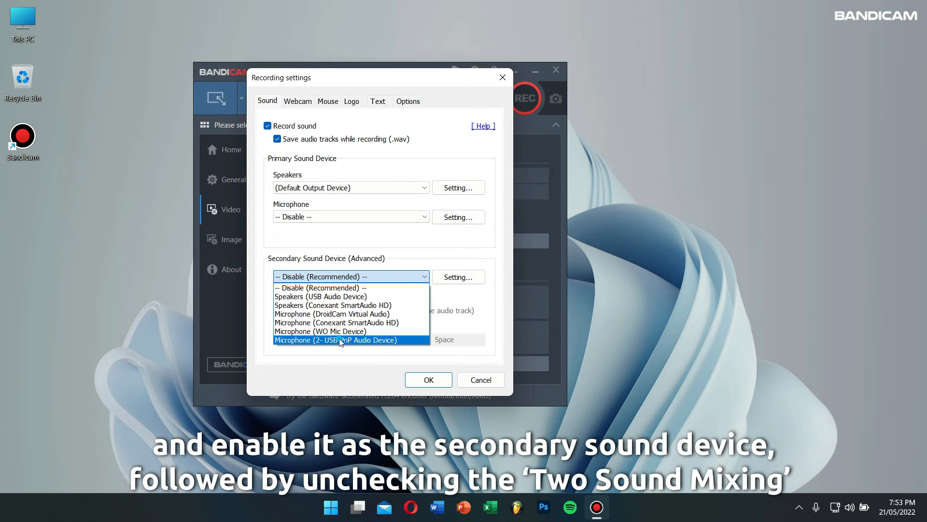
left_click(335, 340)
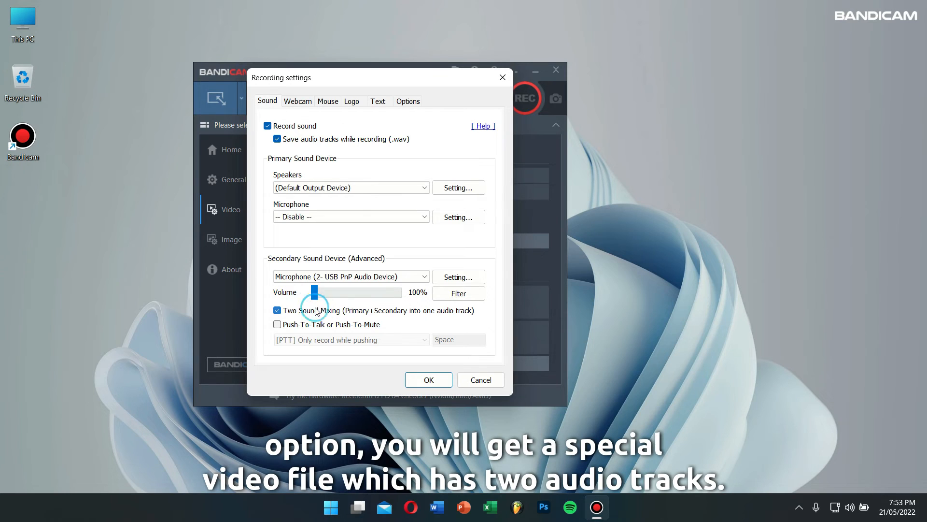
left_click(278, 310)
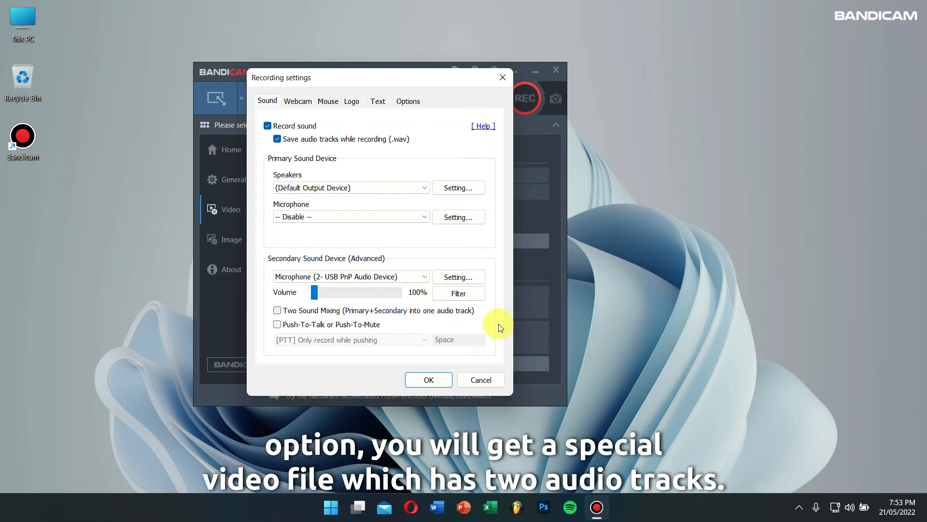
mouse_move(496, 313)
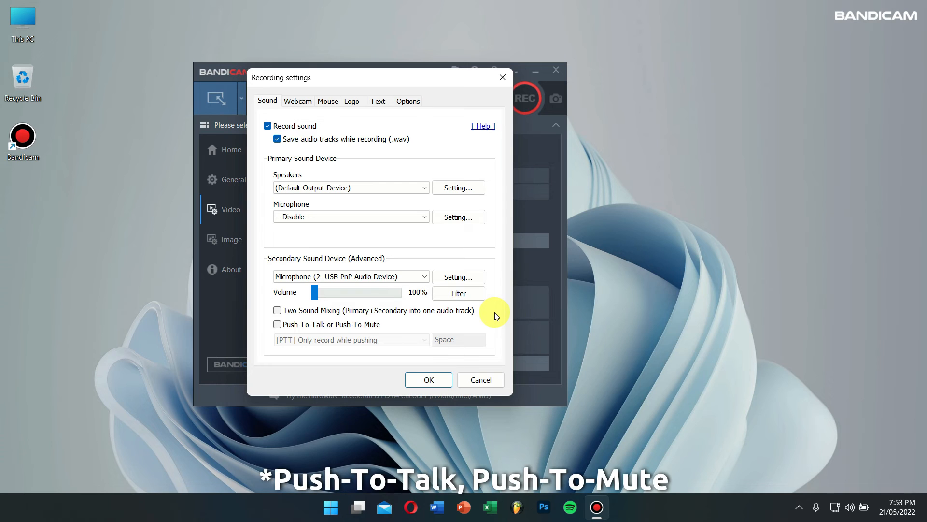
mouse_move(324, 326)
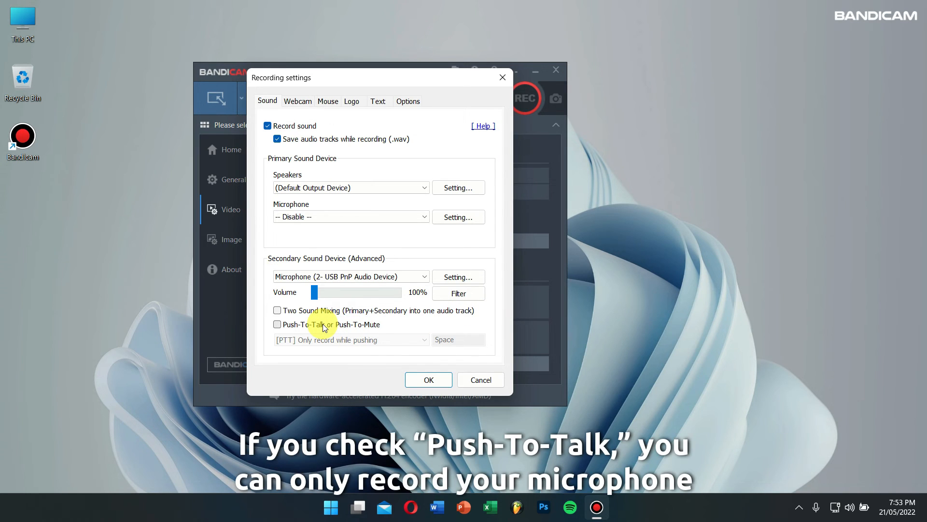
Step: Enable Push-To-Talk or Push-To-Mute for the secondary microphone and choose a push mode
left_click(277, 324)
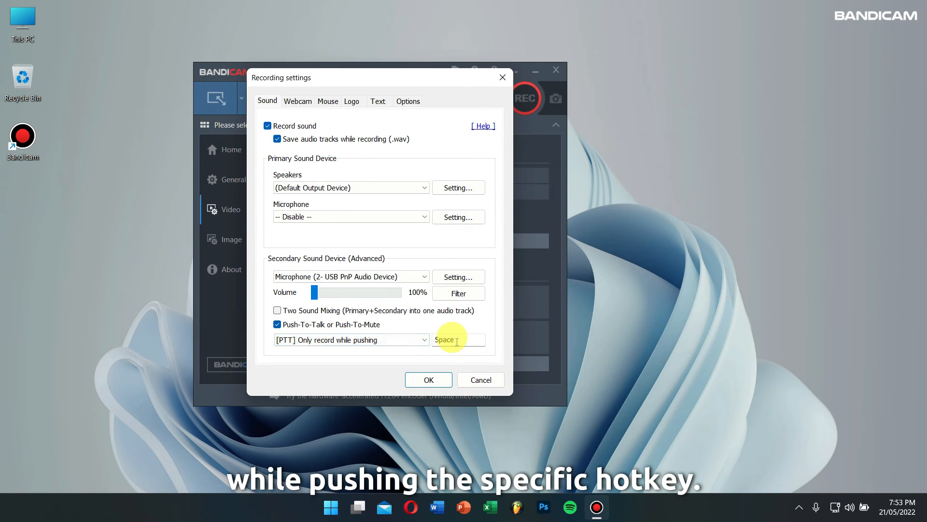
left_click(423, 340)
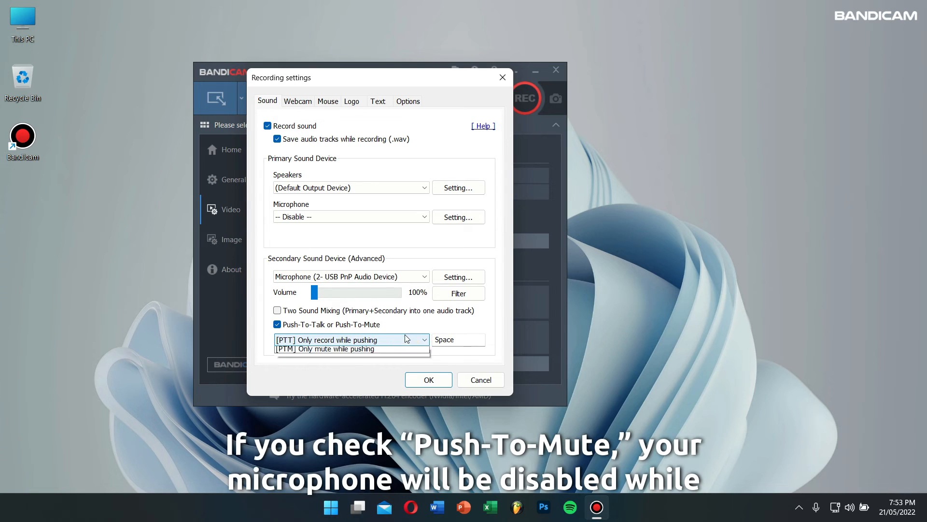
left_click(332, 348)
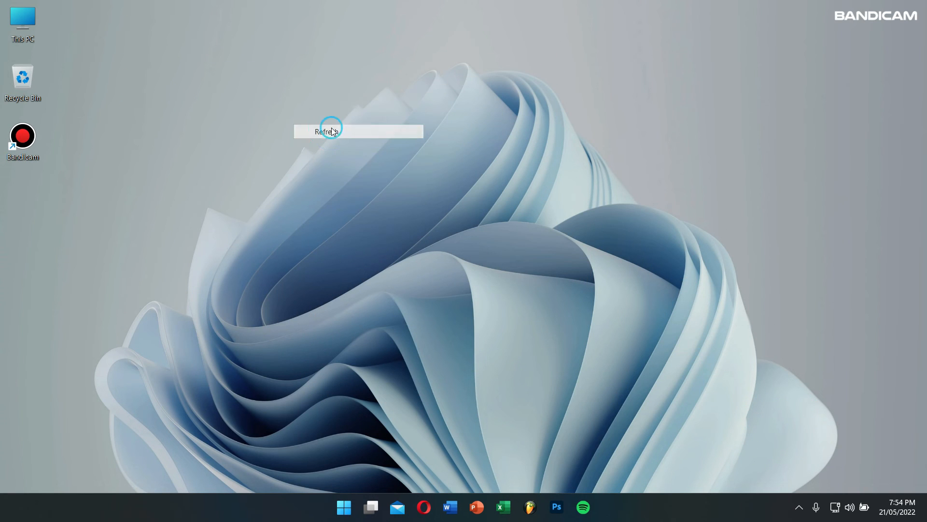
Step: Launch WO Mic Client from the Start menu and offer Connect from its Connection menu
left_click(328, 131)
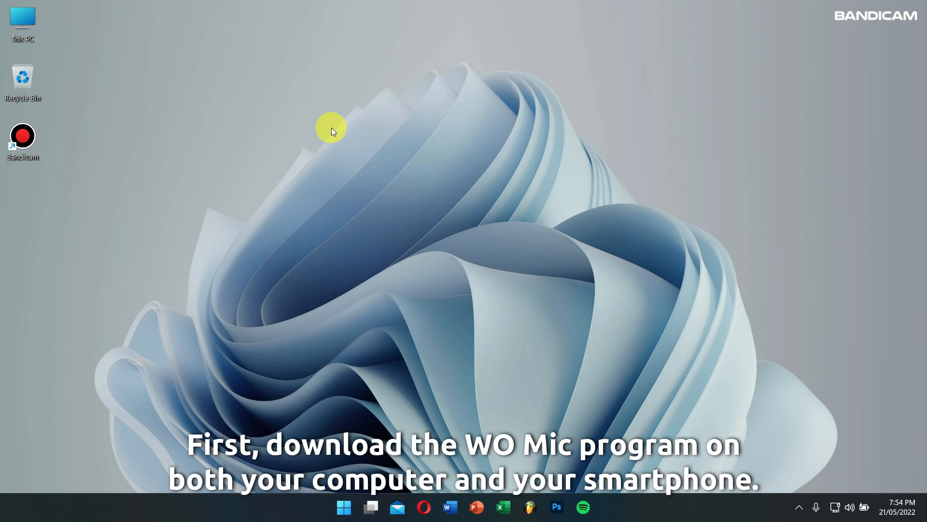
left_click(344, 506)
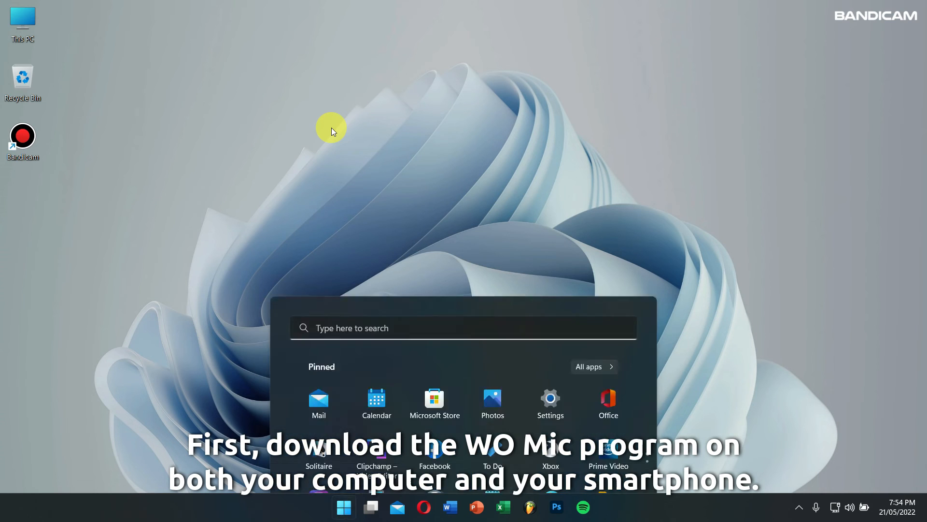
type("word")
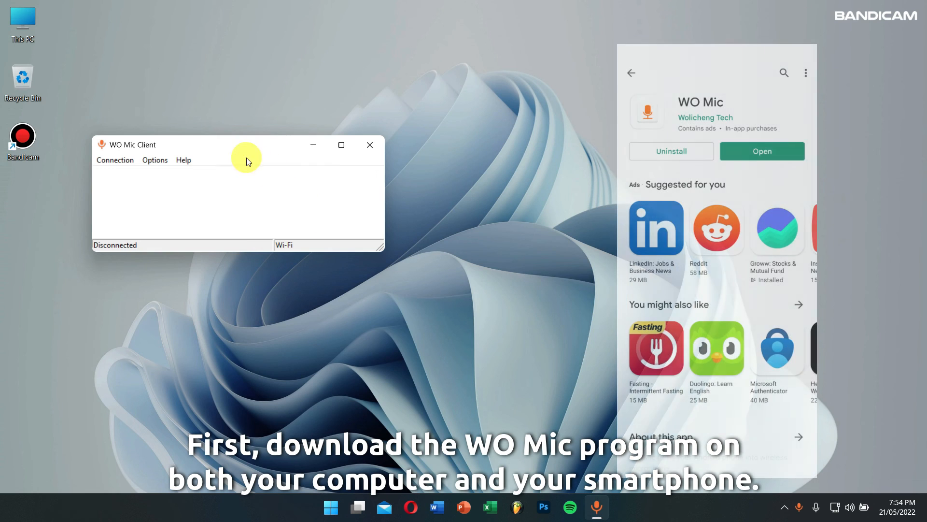
left_click(115, 160)
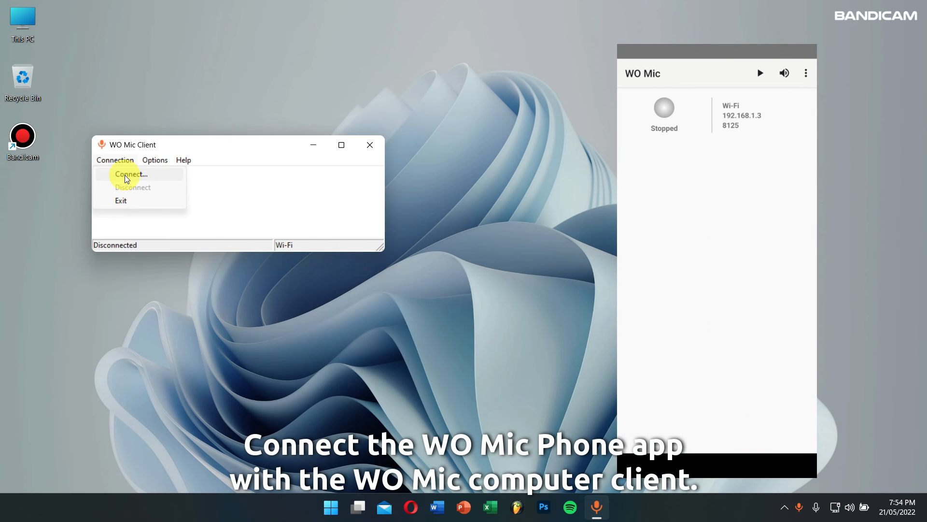
mouse_move(190, 181)
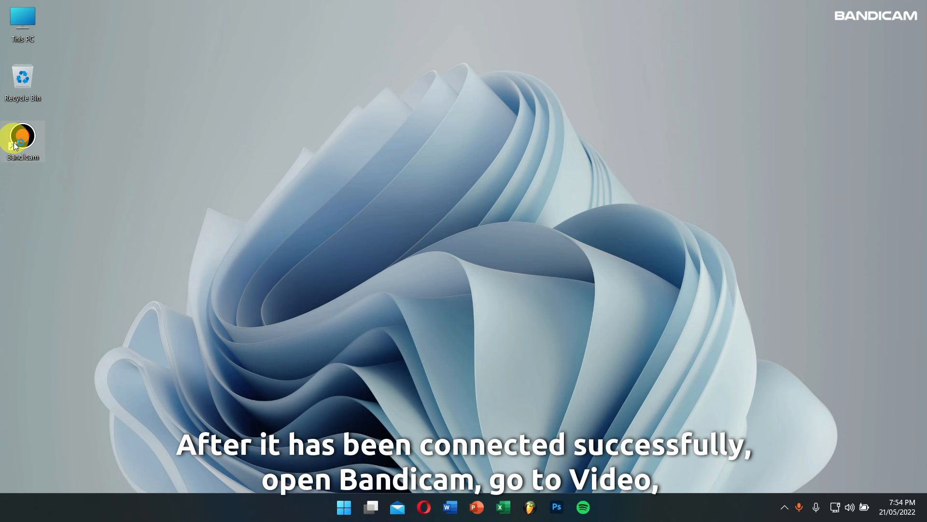
Step: Relaunch Bandicam, select the WO Mic Device microphone at 100% volume, and close the settings
double_click(22, 137)
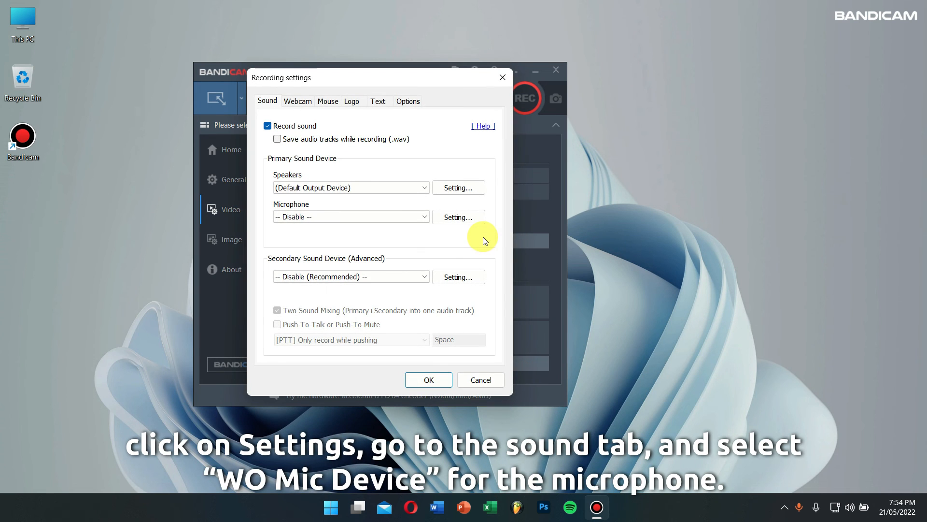
mouse_move(267, 101)
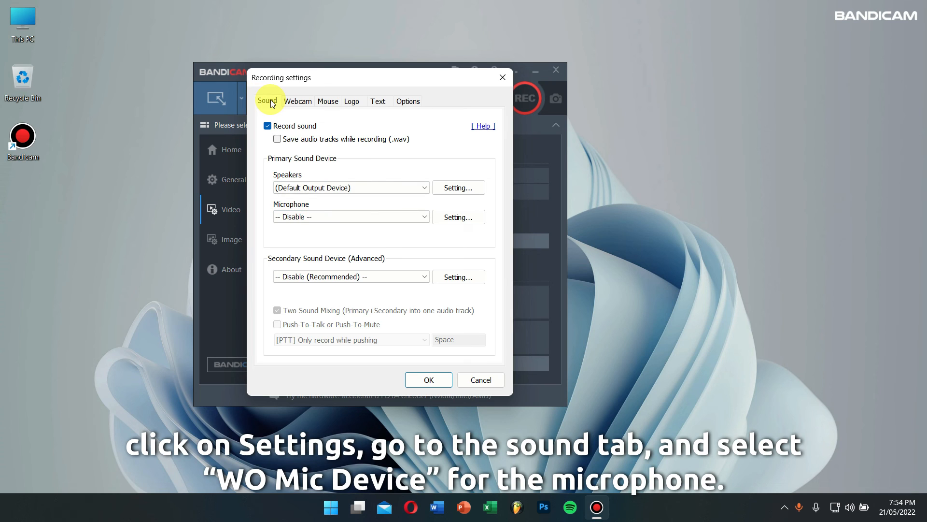
left_click(351, 216)
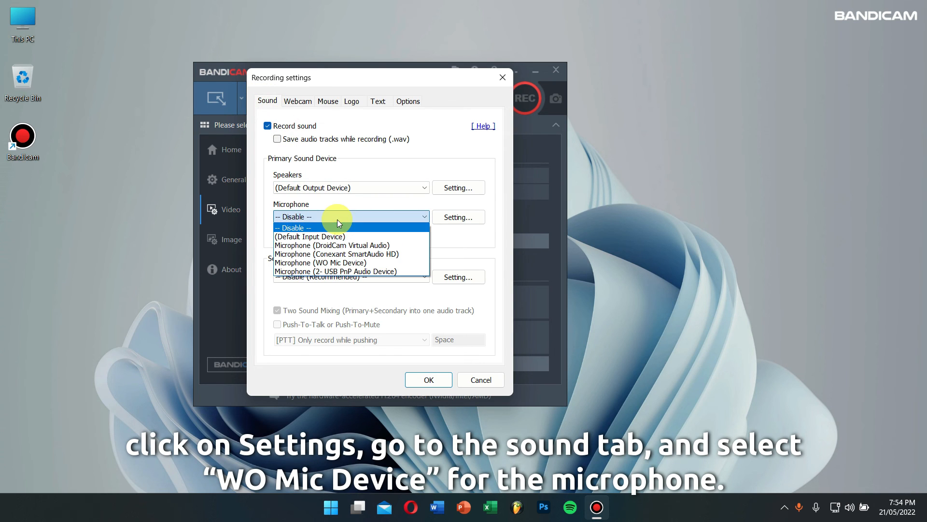
left_click(319, 263)
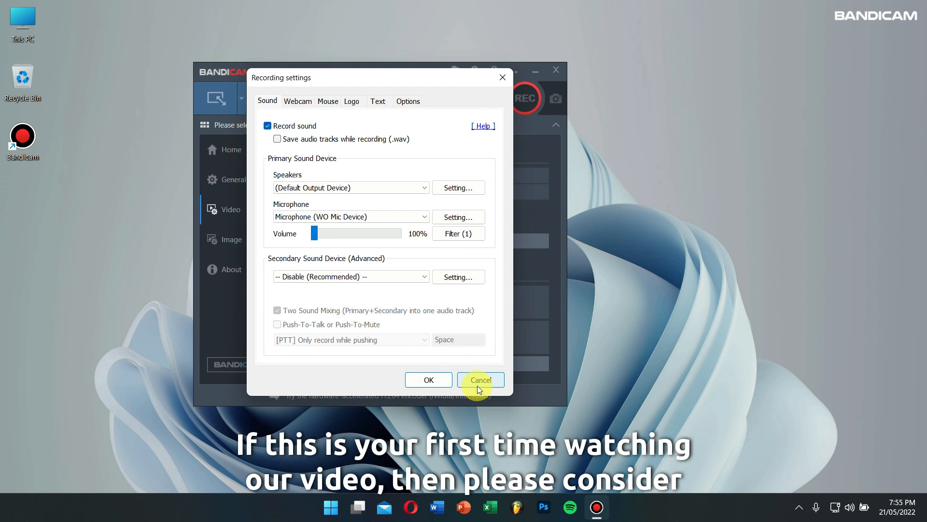
left_click(480, 379)
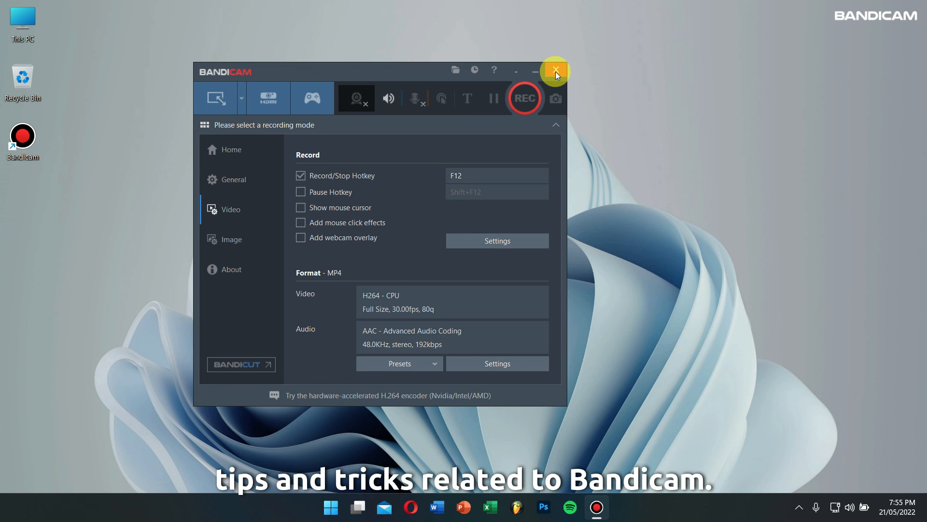
Step: Return to Bandicam's Home page with the recording-mode choices
left_click(230, 149)
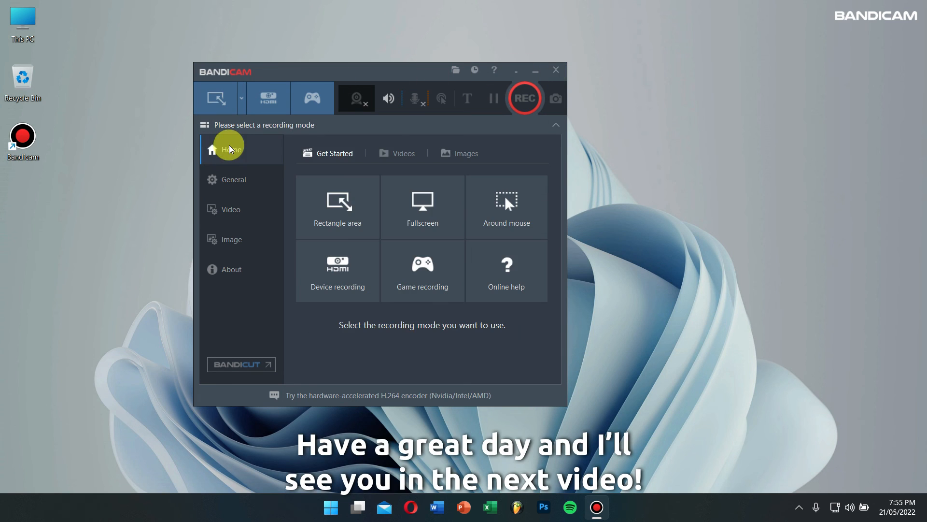
mouse_move(546, 79)
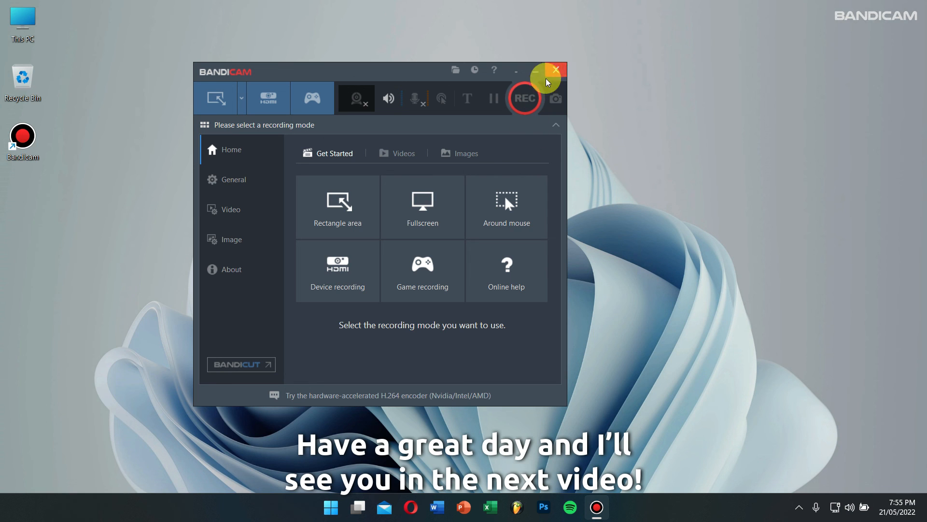